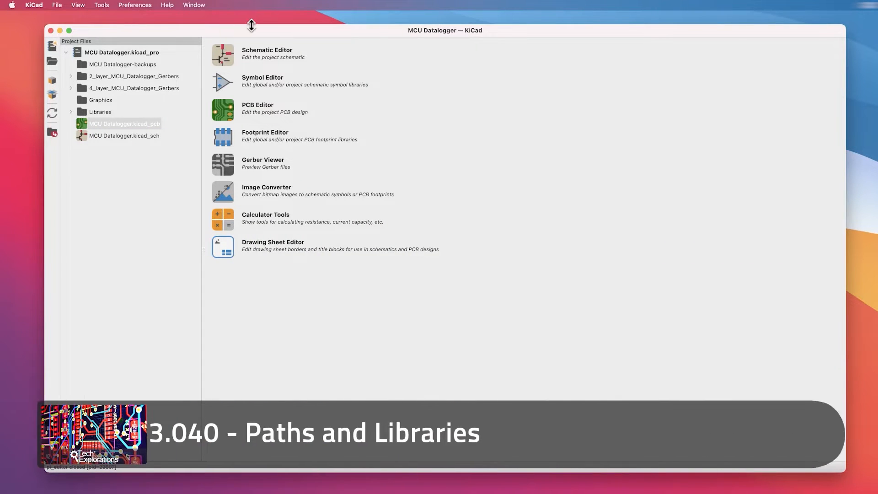
# Step: Bring up KiCad's Preferences menu over the MCU Datalogger project
pyautogui.click(135, 6)
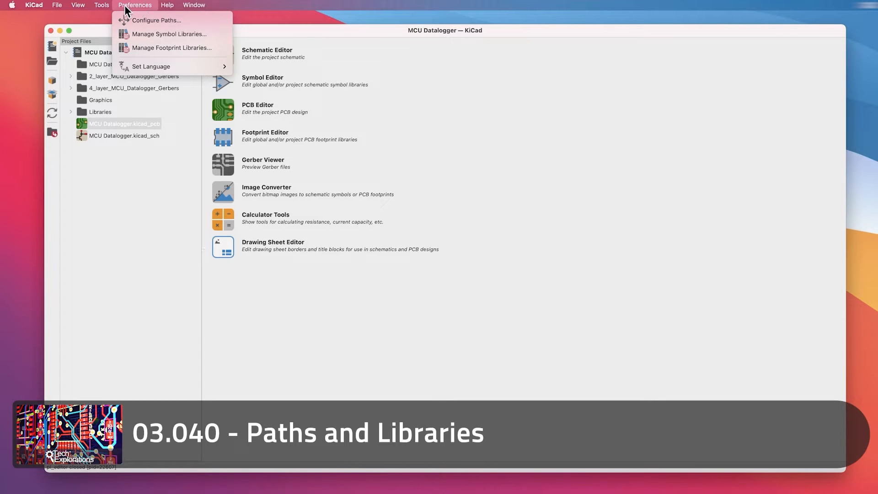
pyautogui.moveTo(156, 21)
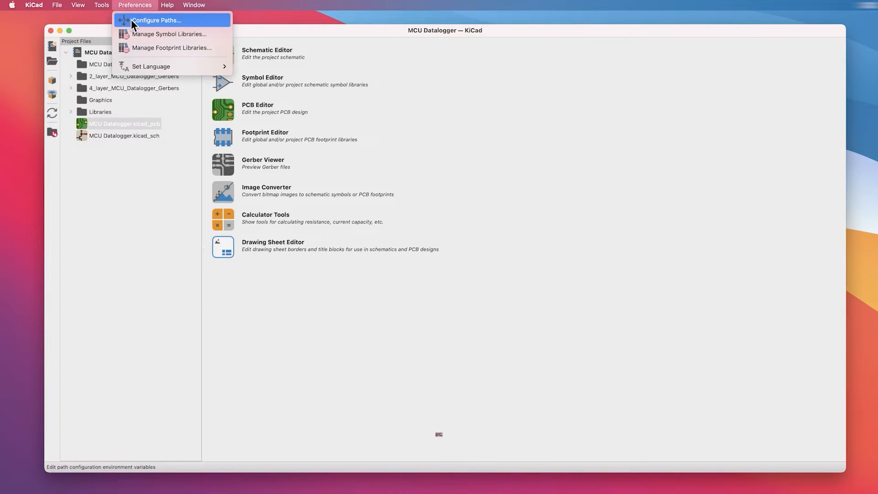
# Step: Review the KICAD6_SYMBOL_DIR, KICAD_USER_TEMPLATE_DIR and KICAD6_3DMODEL_DIR rows in Configure Paths
pyautogui.click(157, 20)
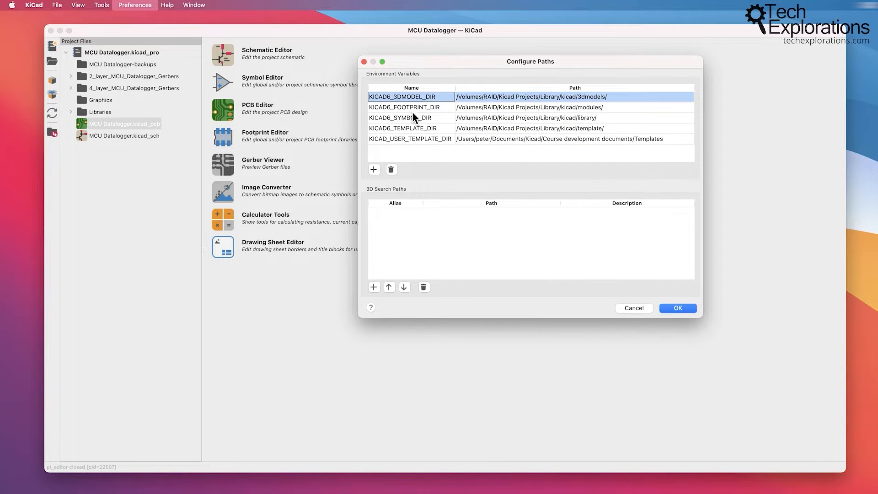
pyautogui.click(412, 118)
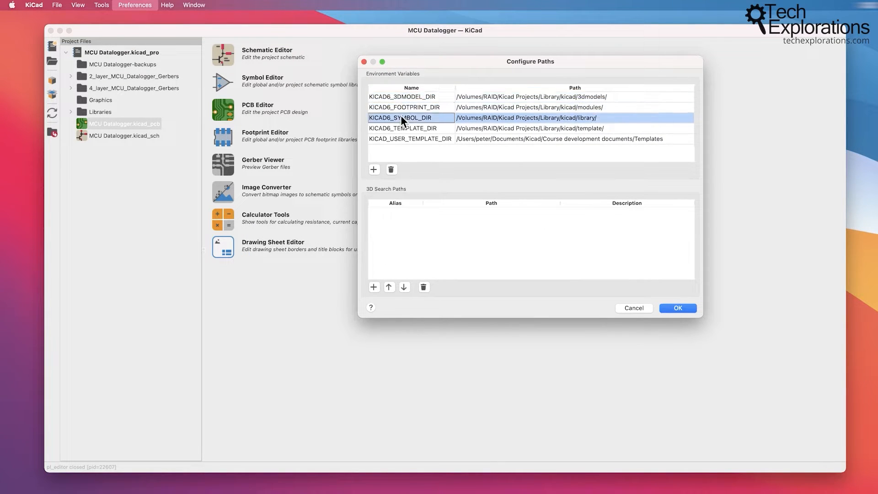
pyautogui.click(410, 138)
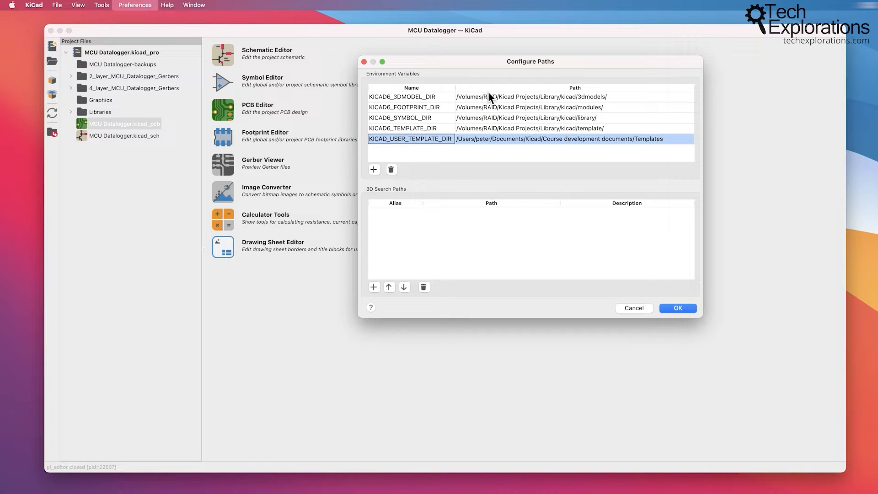
pyautogui.moveTo(492, 104)
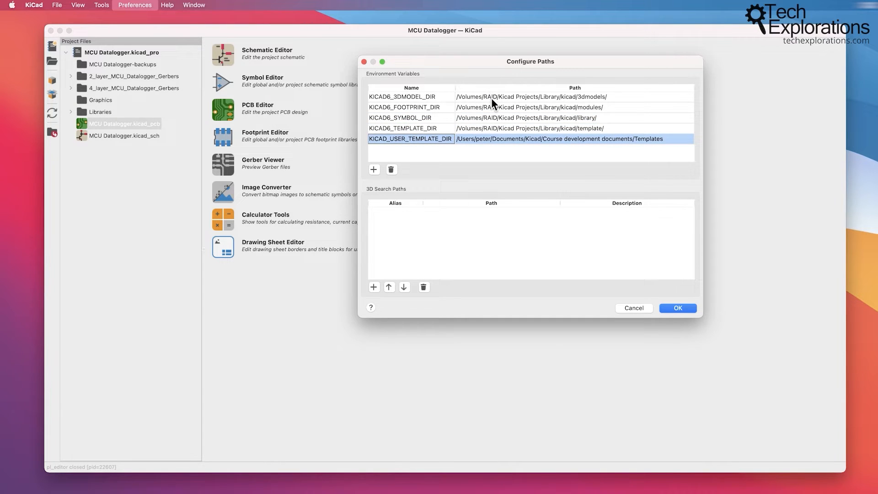
pyautogui.moveTo(510, 105)
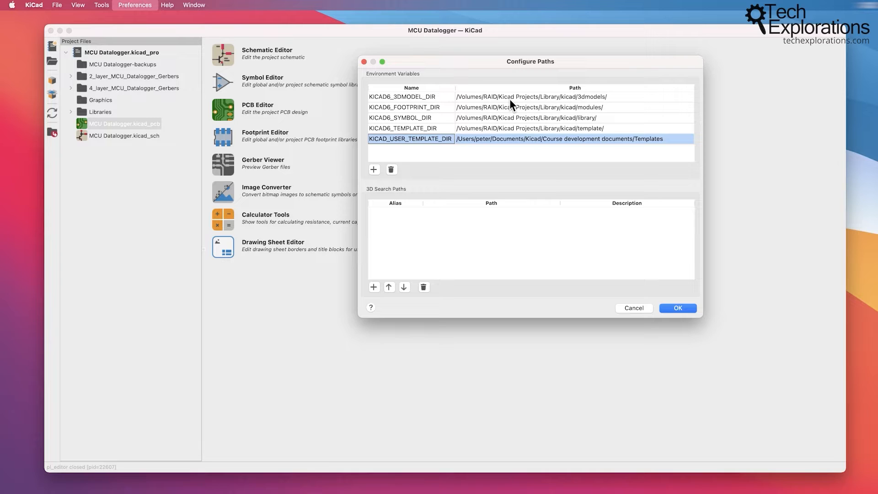
pyautogui.moveTo(514, 106)
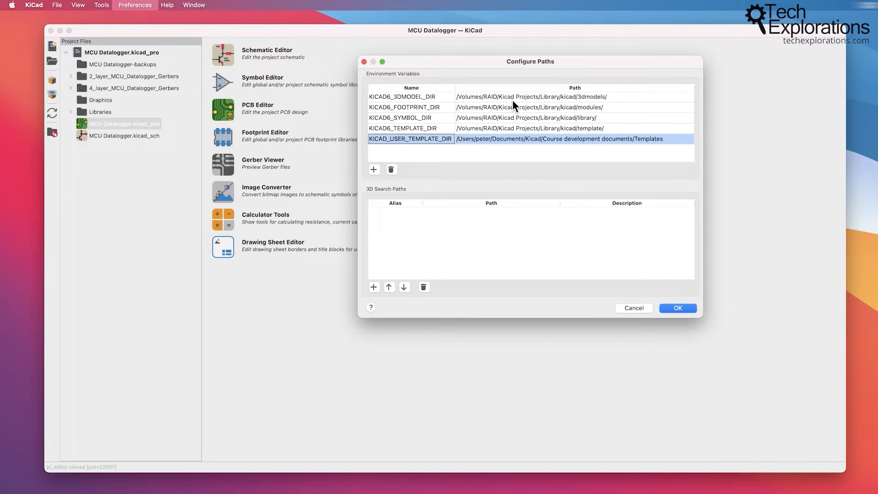
pyautogui.moveTo(419, 111)
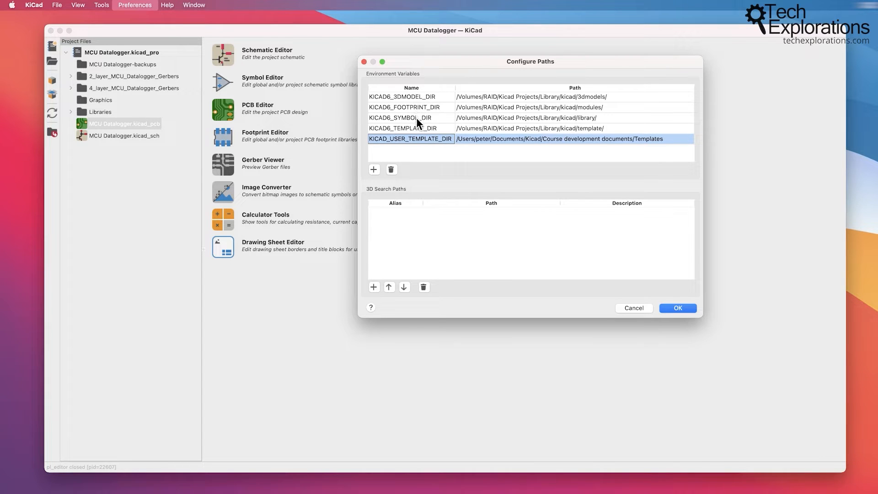
pyautogui.click(411, 118)
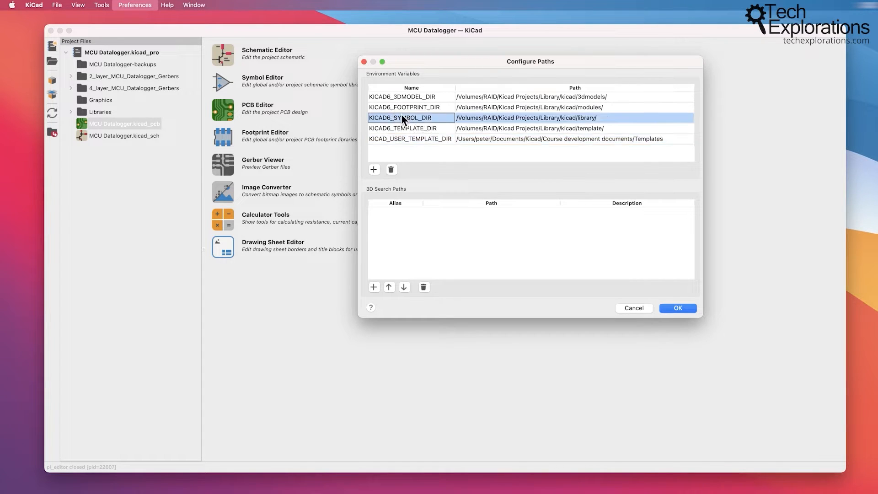
pyautogui.click(411, 96)
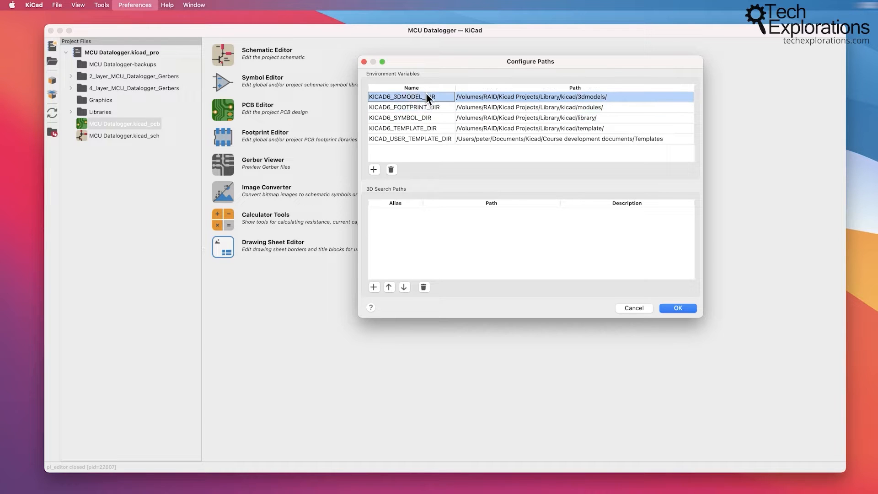
# Step: Review the footprint, 3D model and template directory rows pointing to the RAID library folders
pyautogui.click(412, 118)
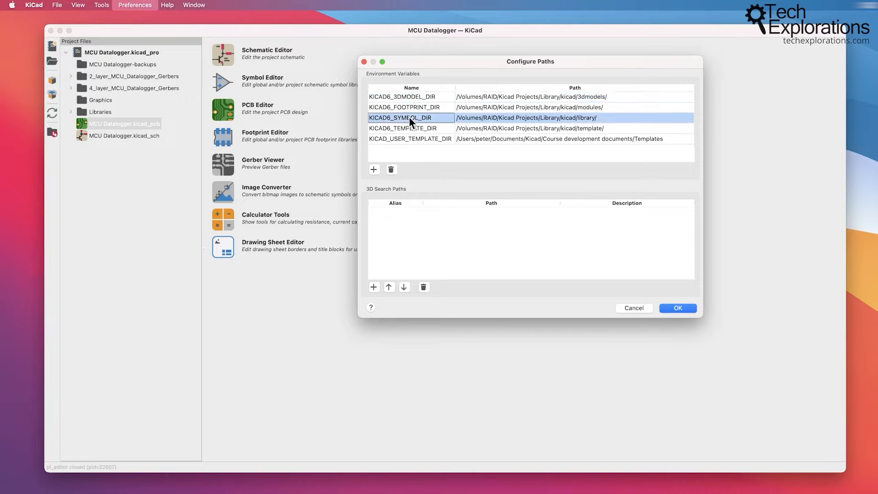
pyautogui.click(404, 107)
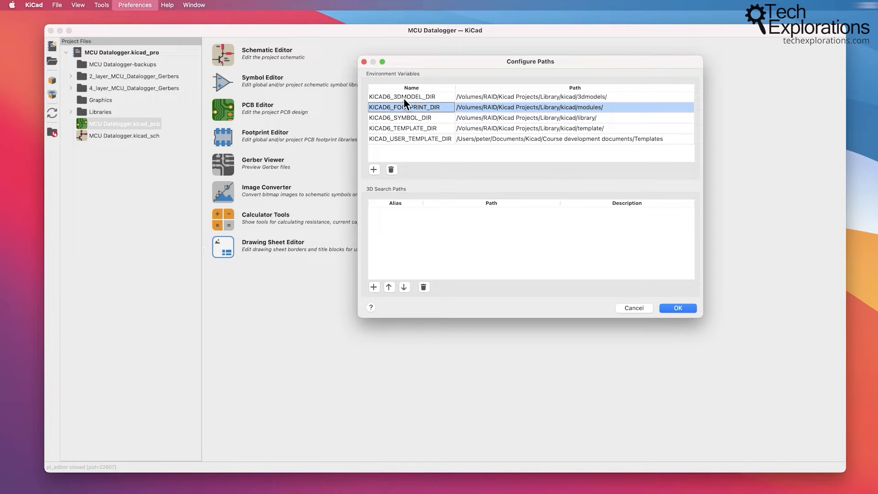
pyautogui.click(403, 96)
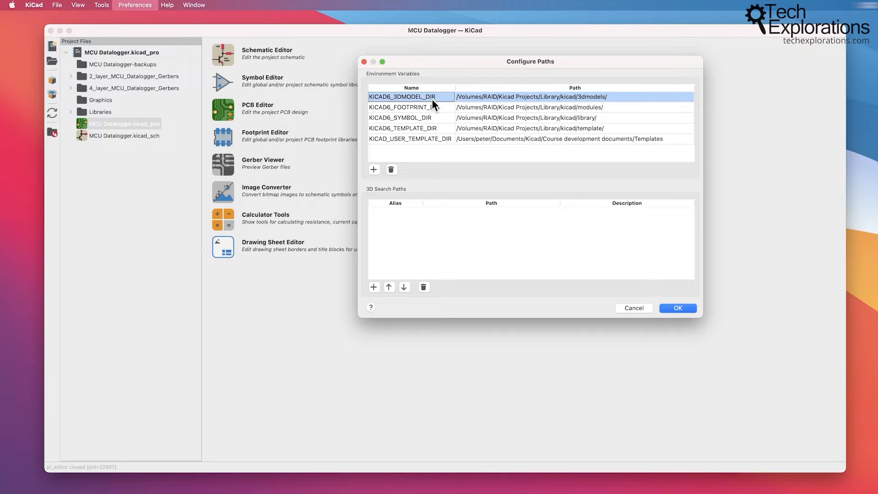
pyautogui.moveTo(418, 103)
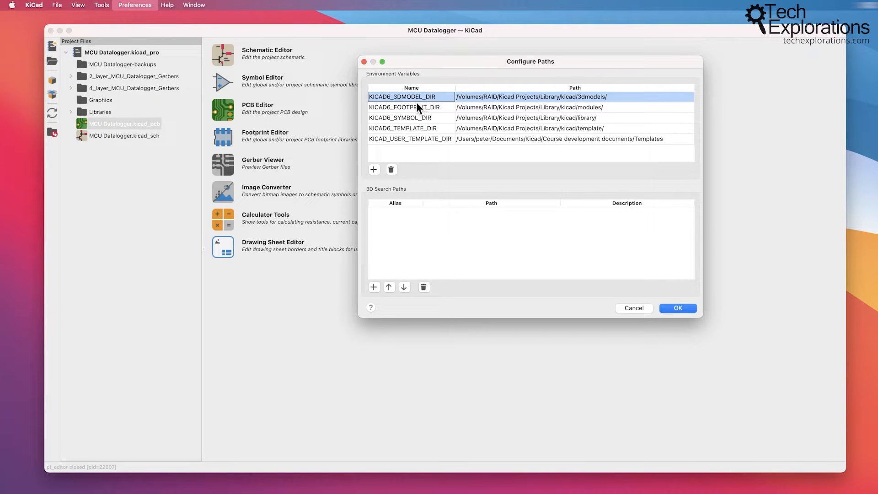
pyautogui.moveTo(429, 108)
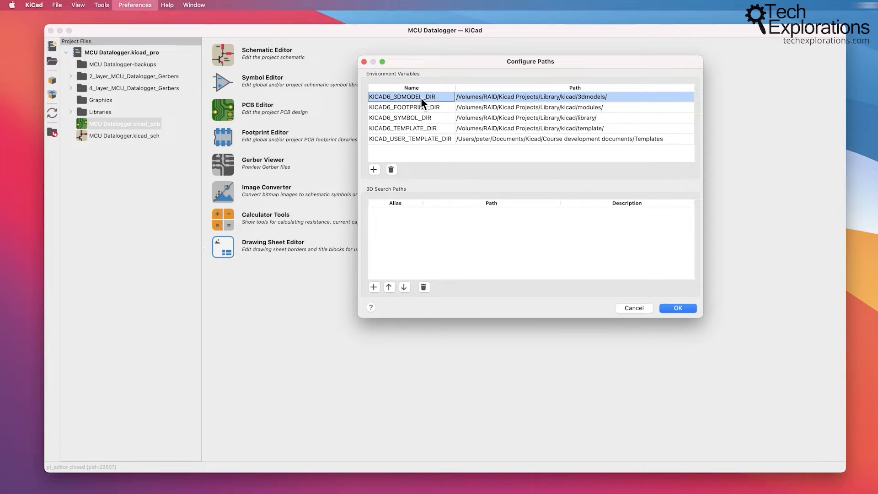
pyautogui.moveTo(411, 102)
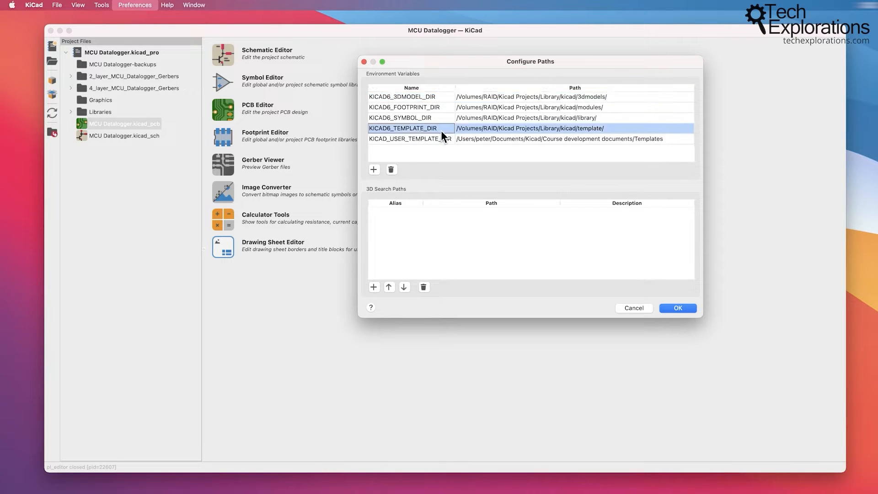
pyautogui.click(409, 138)
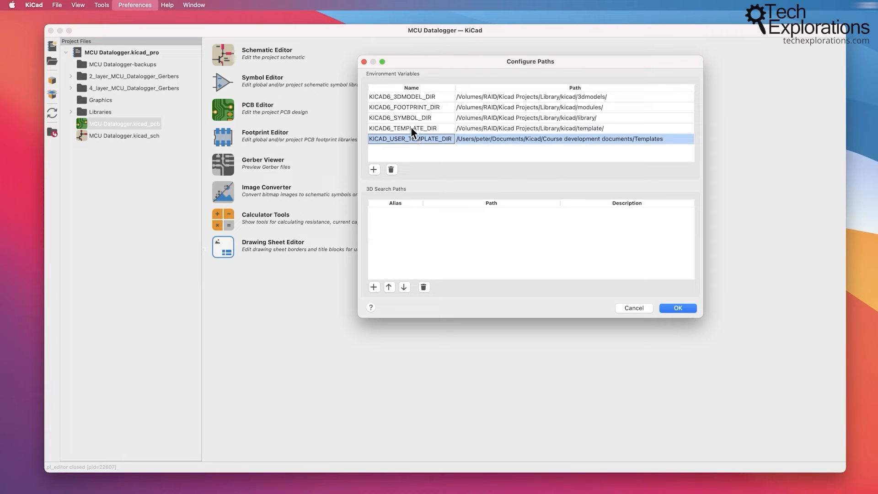
pyautogui.click(404, 128)
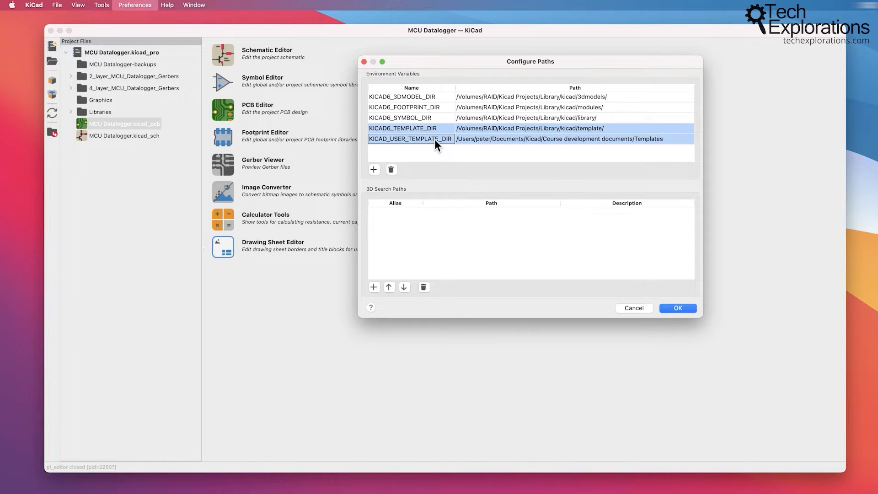
pyautogui.moveTo(448, 156)
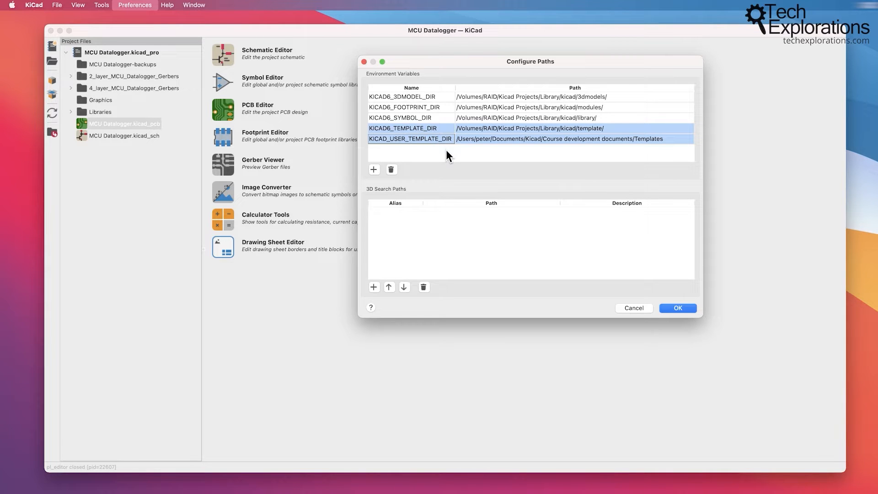
pyautogui.click(400, 118)
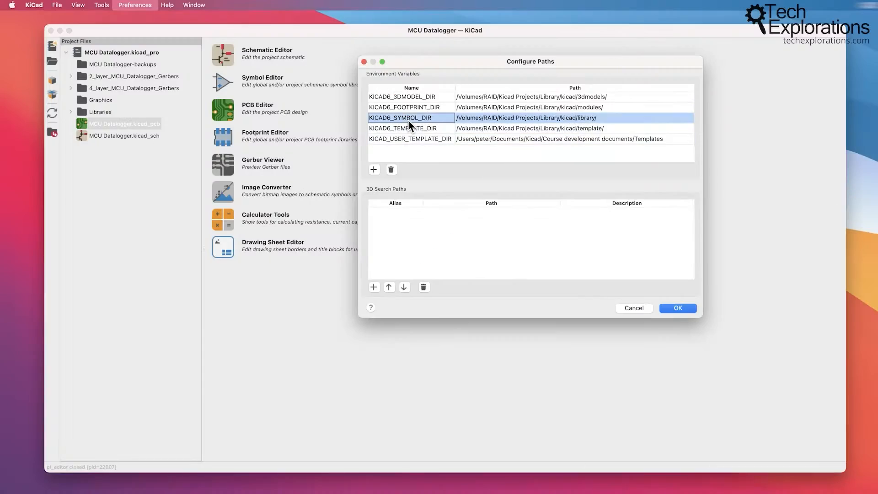
pyautogui.click(410, 128)
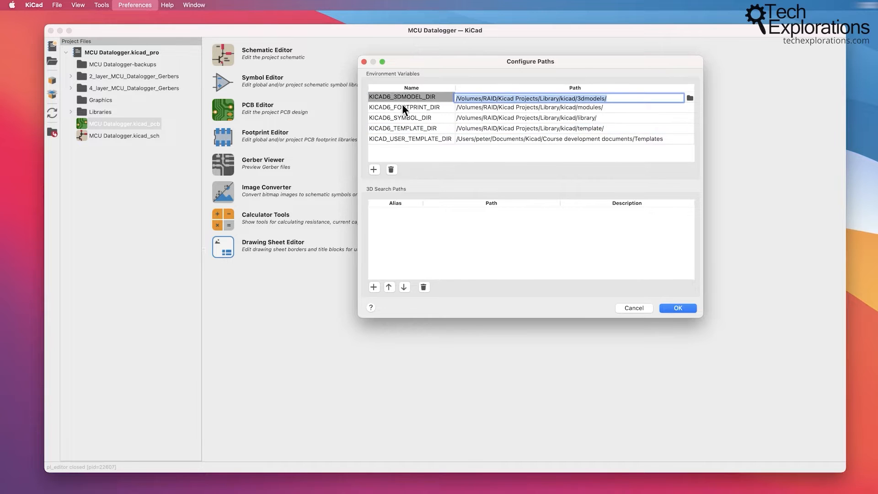
pyautogui.moveTo(409, 105)
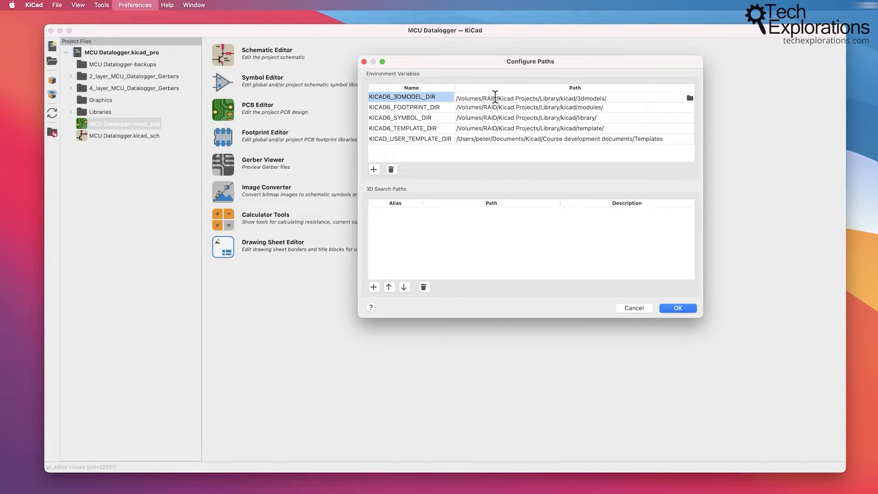
pyautogui.moveTo(438, 111)
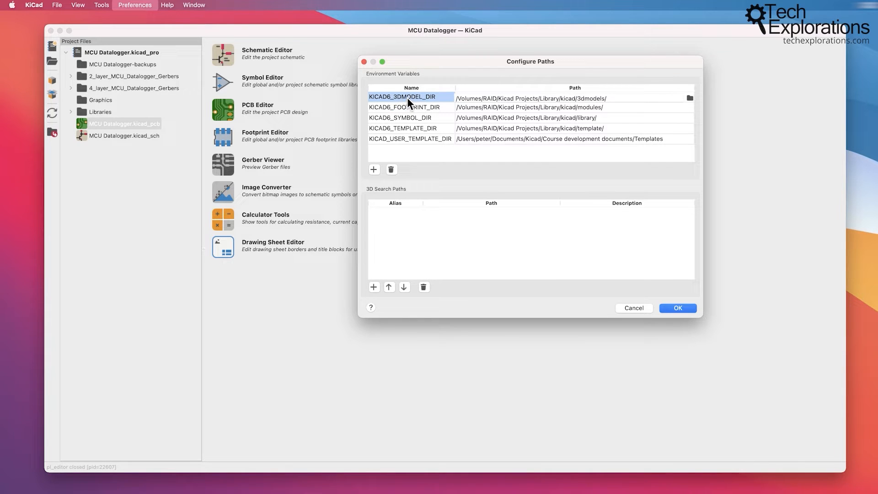
pyautogui.moveTo(408, 121)
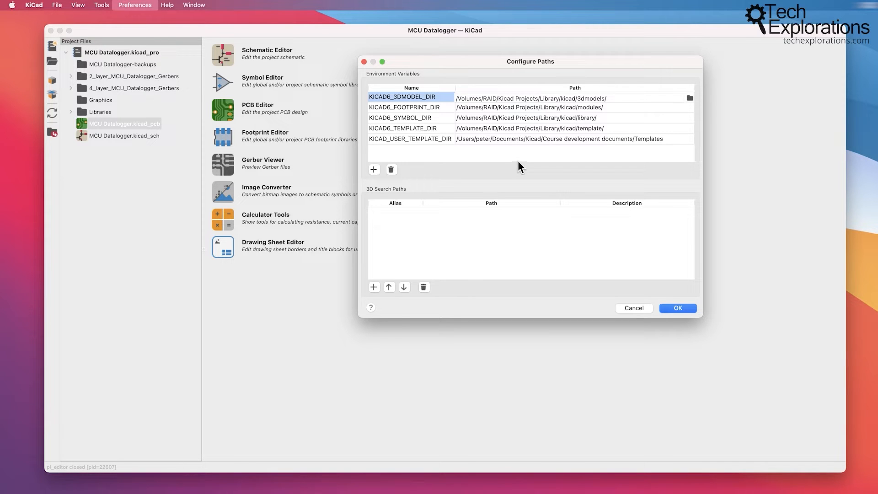
pyautogui.moveTo(749, 290)
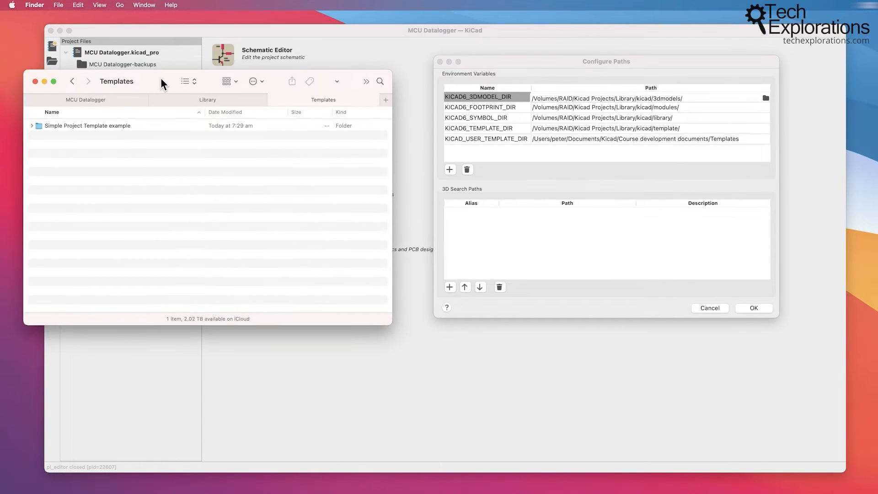
# Step: Show the Finder Library folder's kicad subfolders and highlight RAID in the 3D model path
pyautogui.click(206, 99)
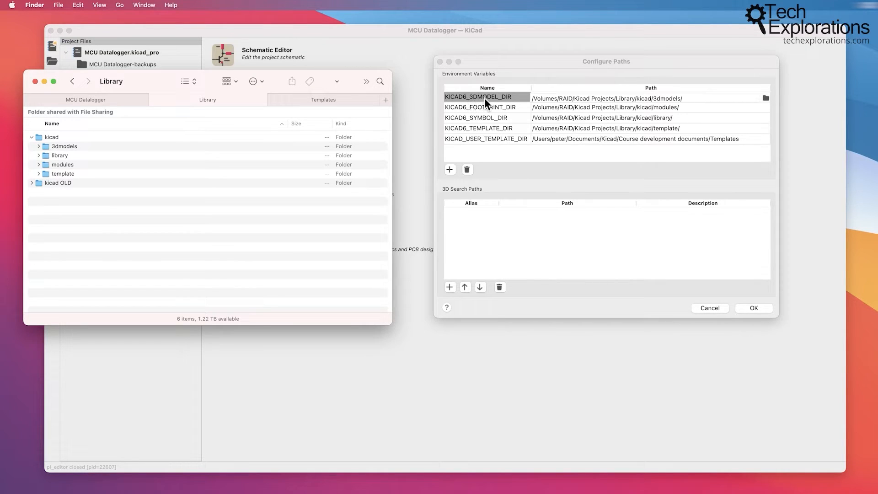
pyautogui.moveTo(506, 104)
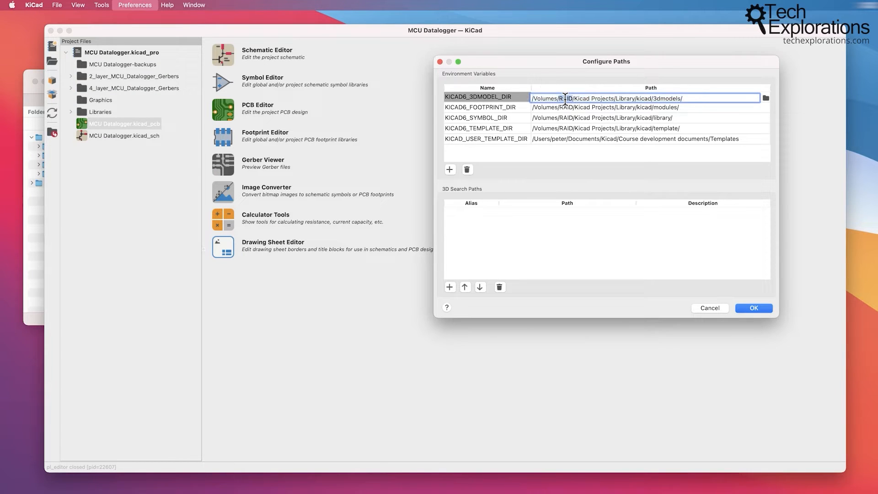
pyautogui.doubleClick(564, 98)
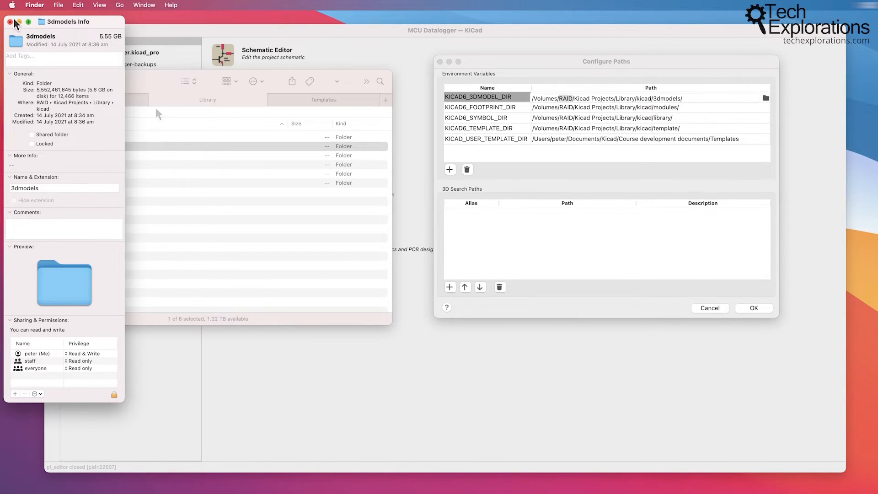
pyautogui.moveTo(60, 29)
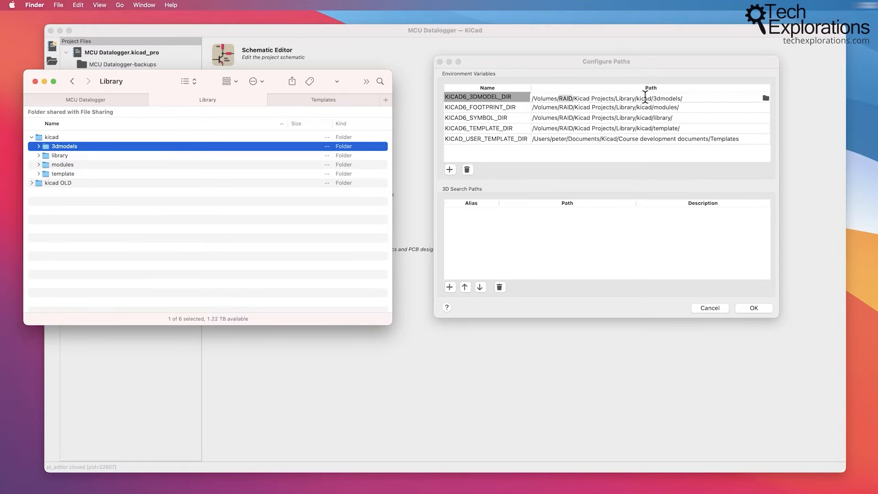
pyautogui.moveTo(568, 90)
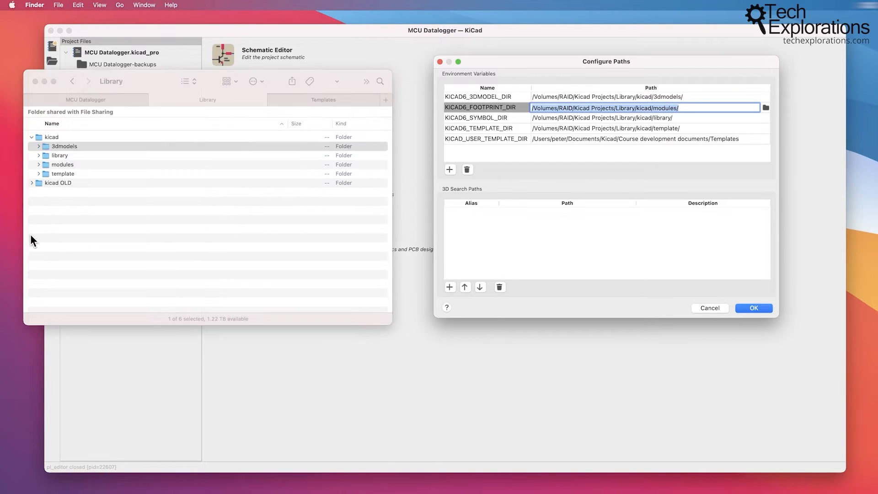
pyautogui.click(64, 145)
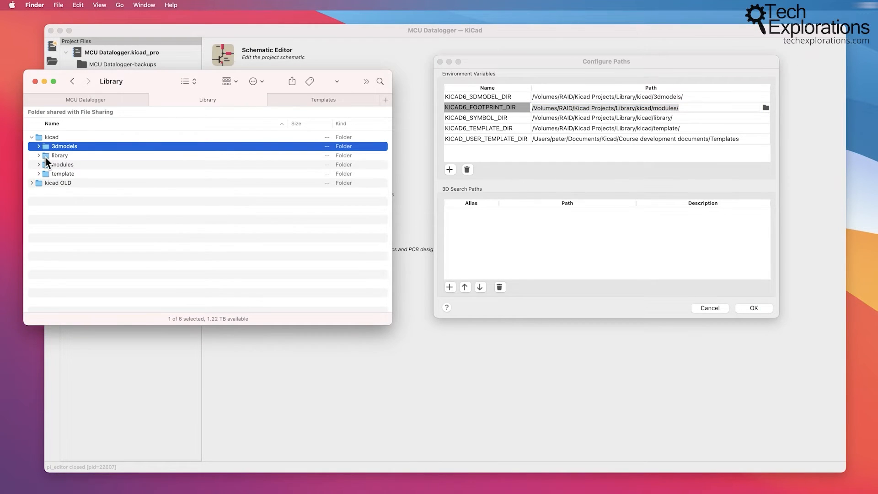
pyautogui.click(59, 155)
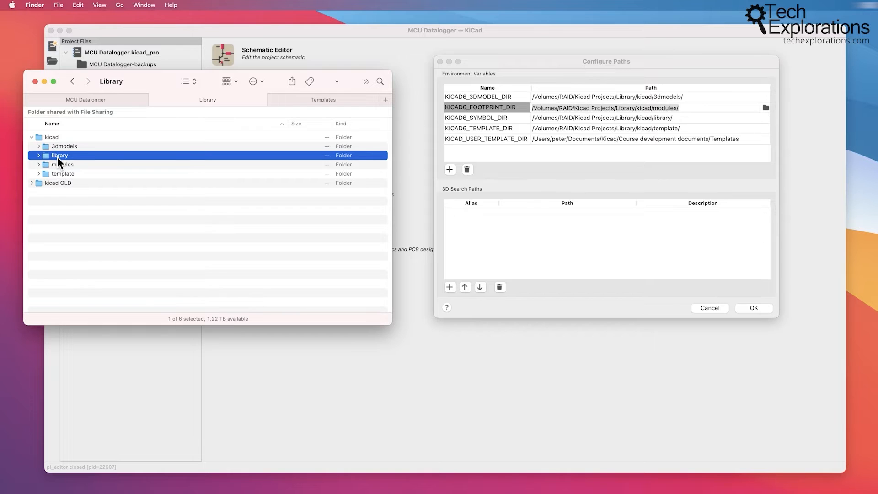
pyautogui.moveTo(662, 122)
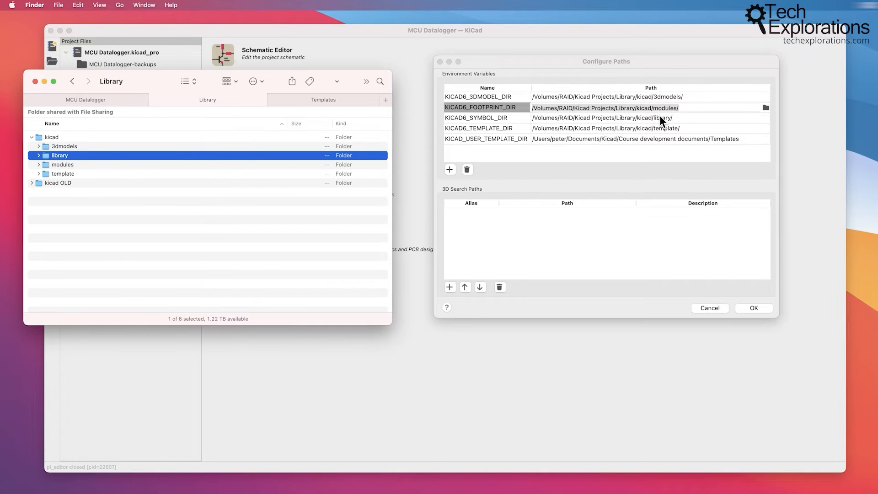
pyautogui.click(39, 155)
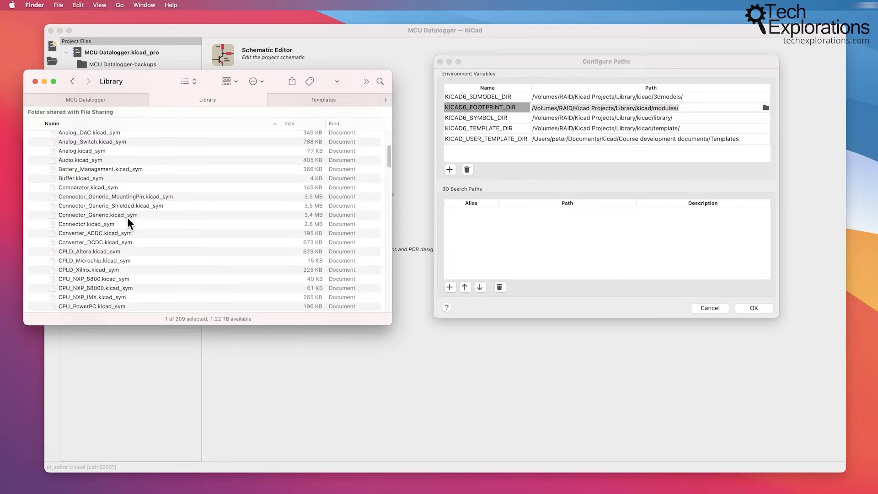
pyautogui.click(59, 151)
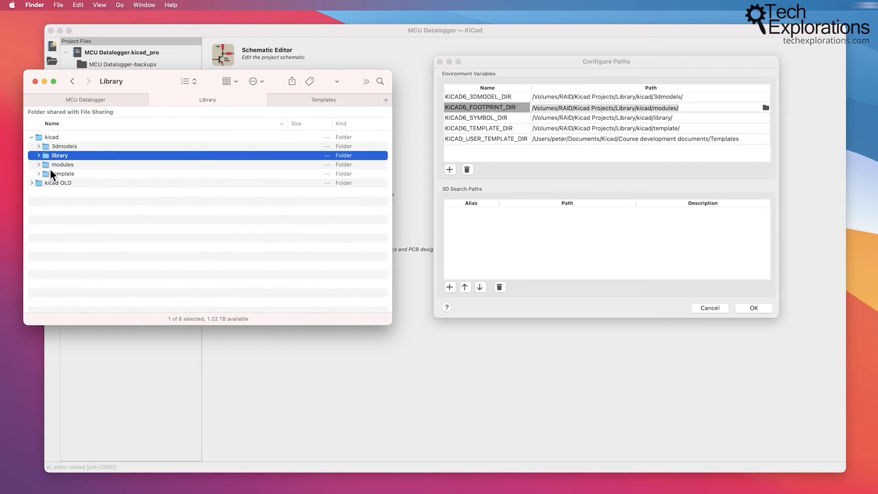
pyautogui.click(62, 163)
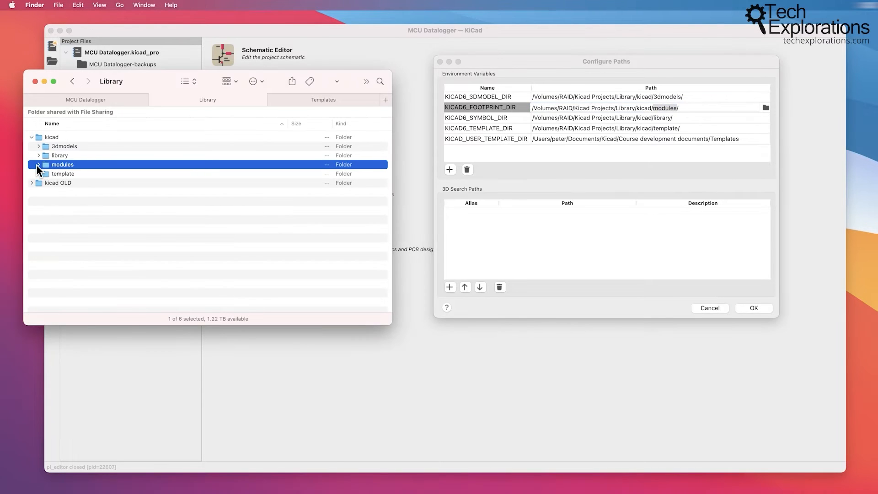
pyautogui.click(39, 164)
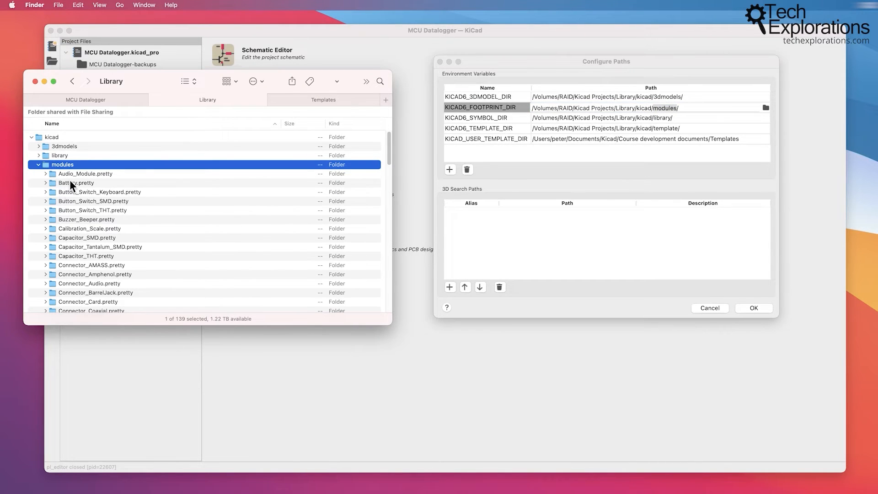
pyautogui.moveTo(90, 179)
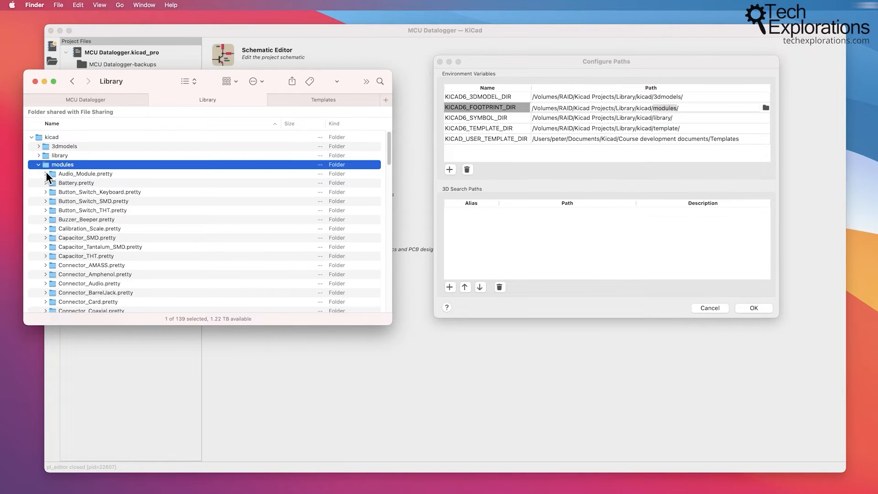
pyautogui.click(45, 174)
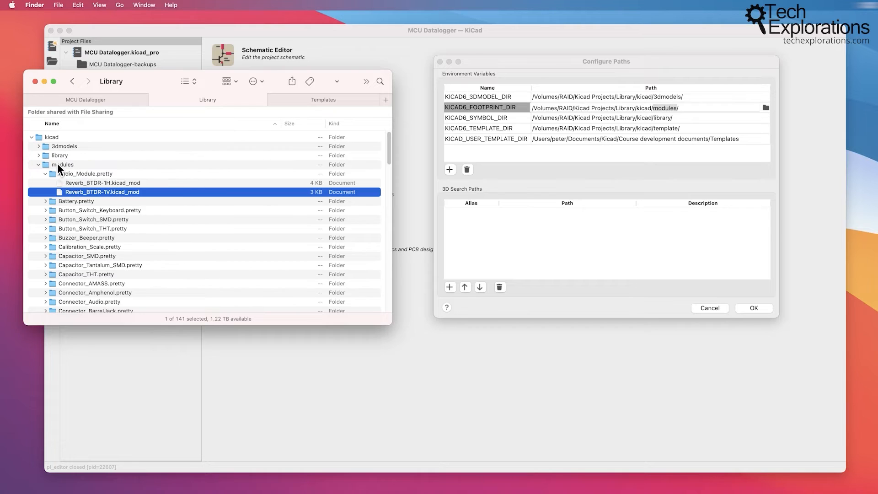
pyautogui.click(64, 164)
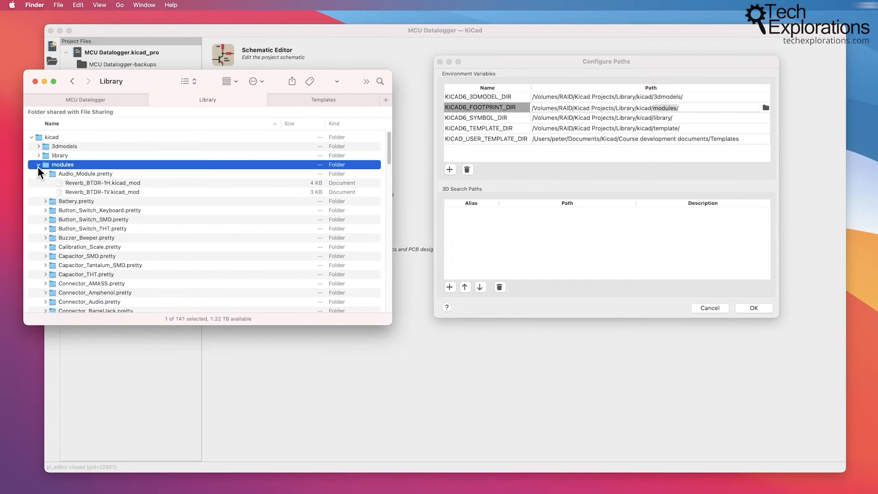
pyautogui.click(38, 164)
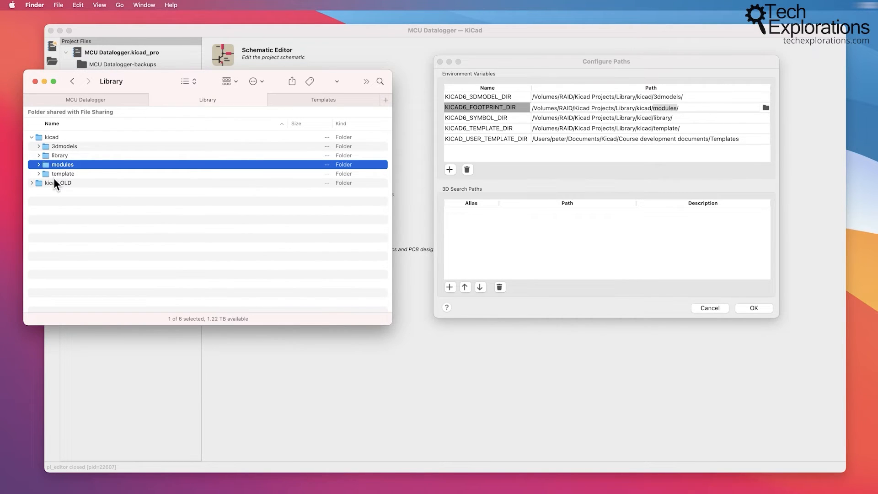
# Step: Bring KiCad's unchanged Configure Paths settings back in front of Finder
pyautogui.click(63, 174)
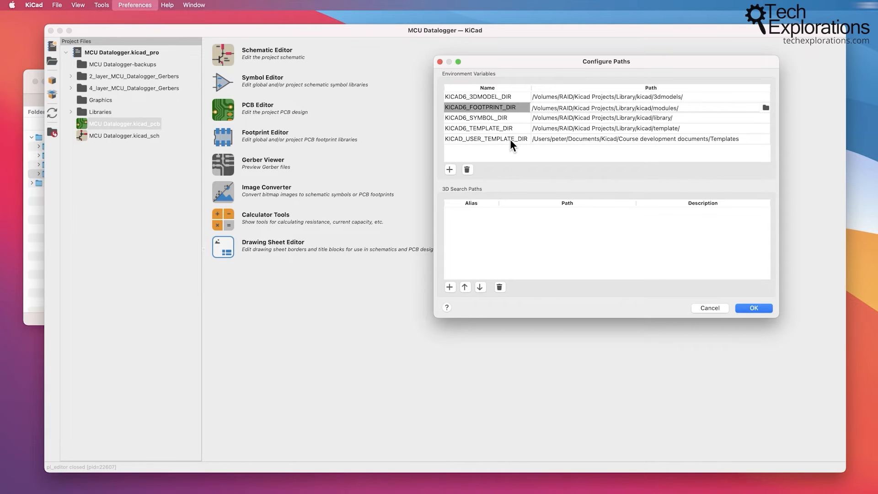
pyautogui.moveTo(717, 146)
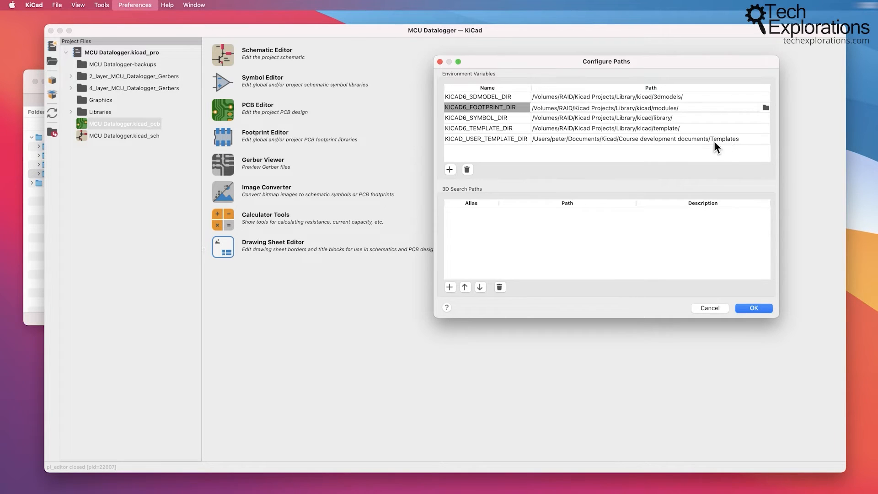
pyautogui.moveTo(732, 144)
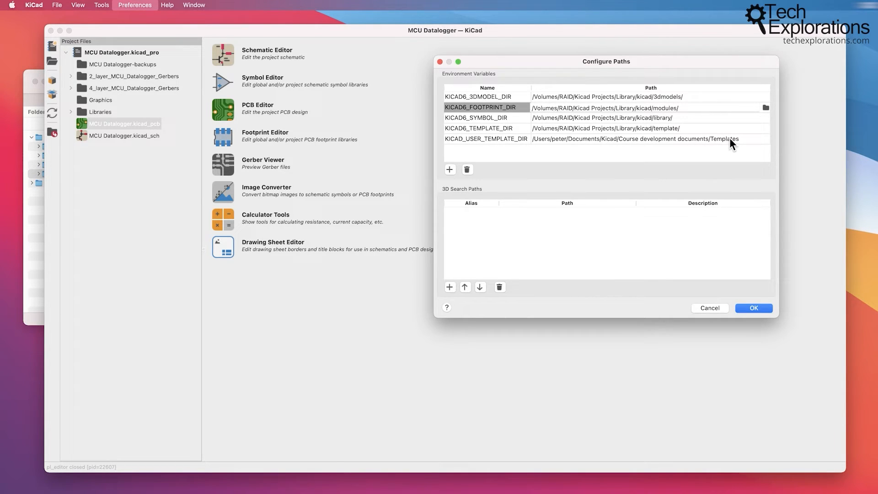
pyautogui.moveTo(29, 253)
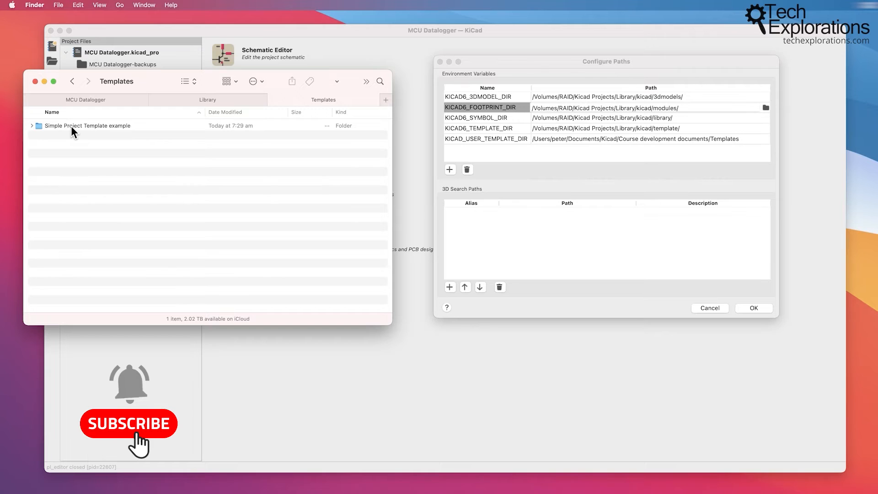
# Step: Expand the Simple Project Template example folder to show its meta and LED torch files
pyautogui.click(87, 125)
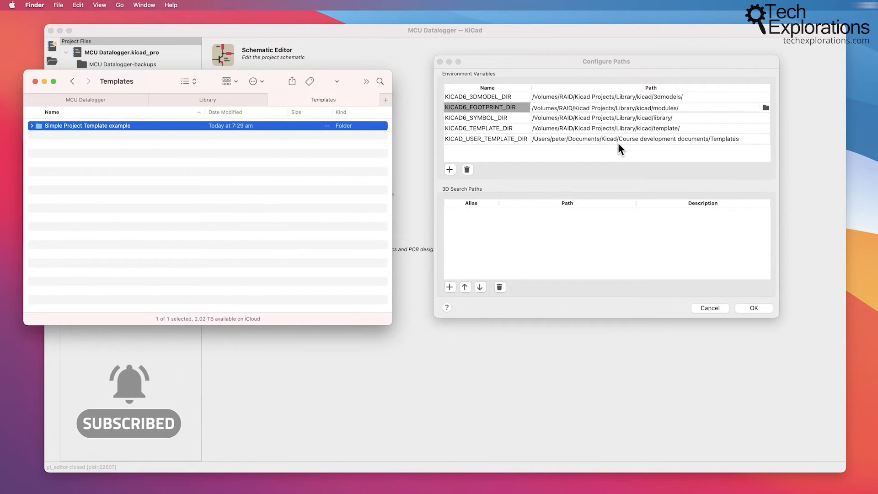
pyautogui.moveTo(609, 145)
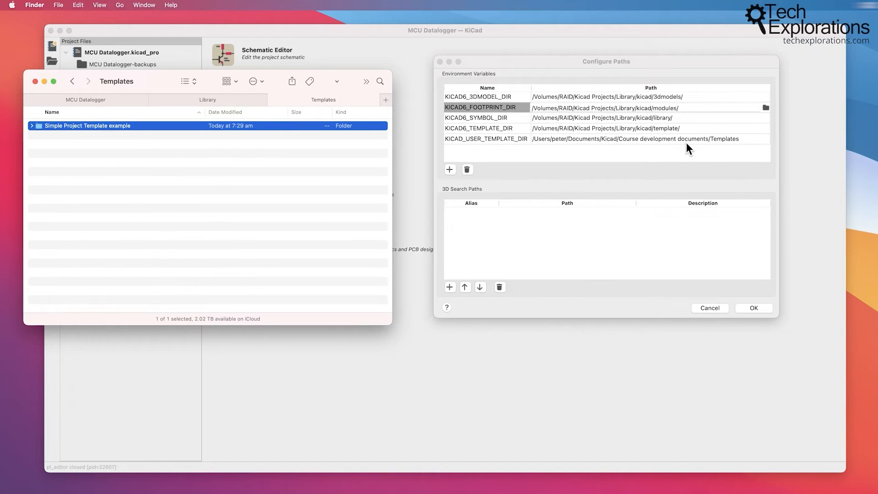
pyautogui.moveTo(623, 130)
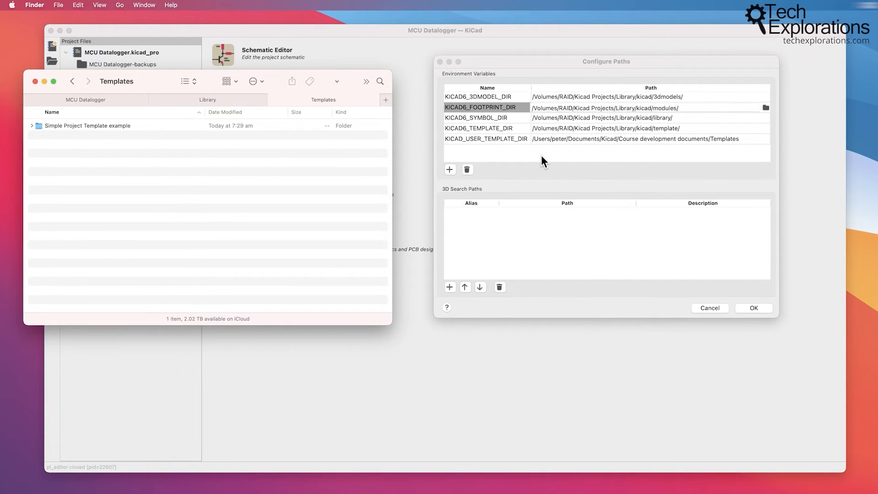
pyautogui.moveTo(74, 141)
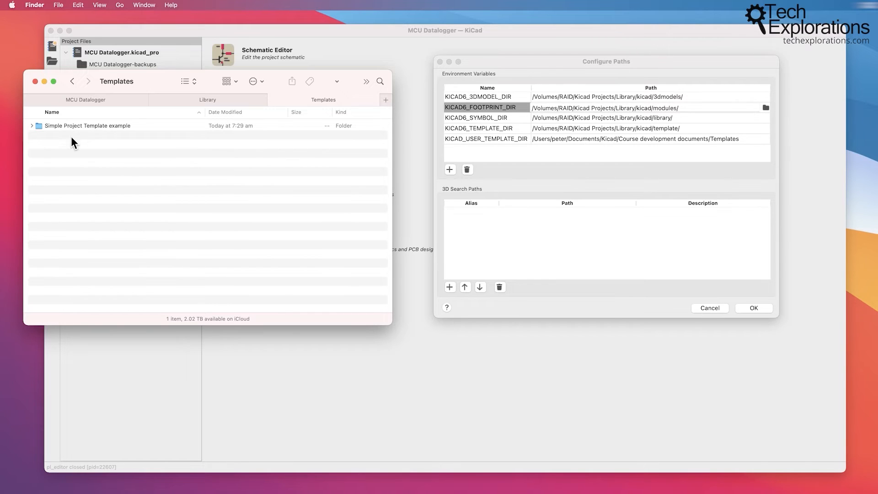
pyautogui.click(32, 126)
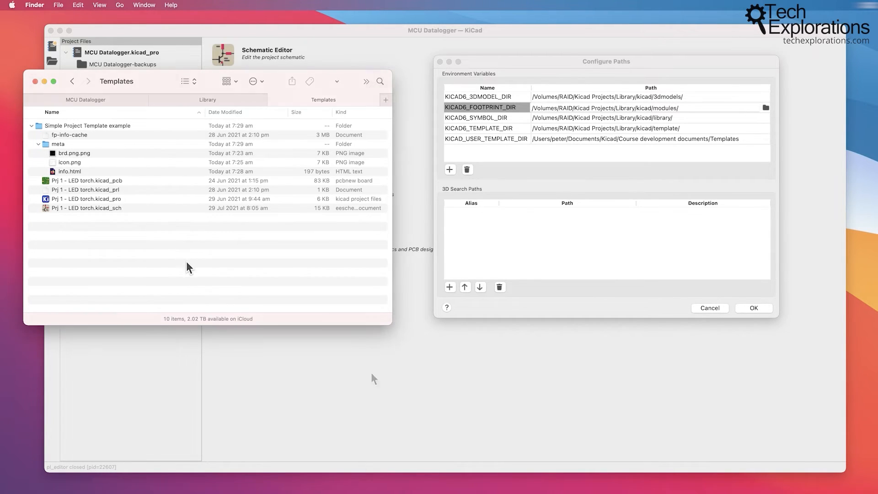
pyautogui.click(208, 100)
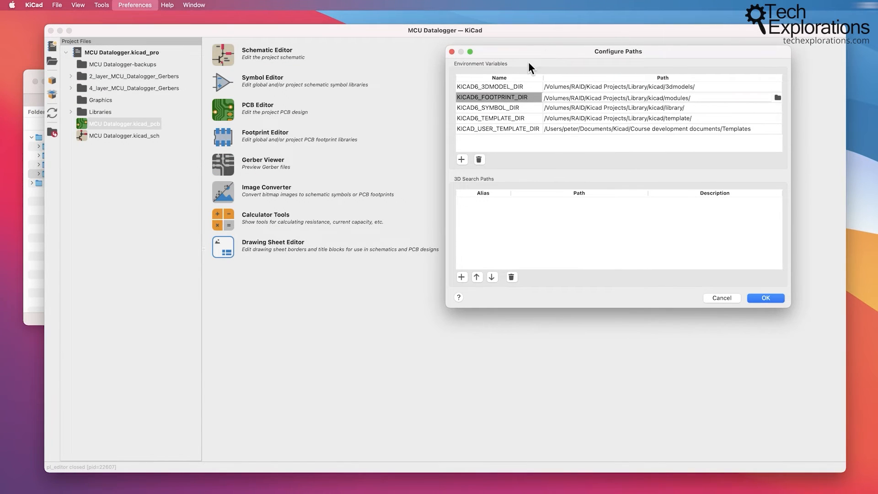
pyautogui.moveTo(495, 110)
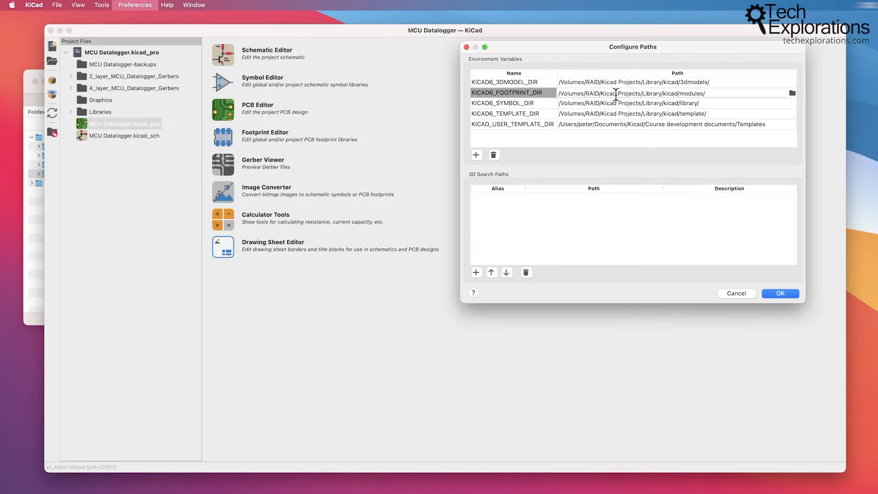
pyautogui.moveTo(633, 47); pyautogui.dragTo(643, 53)
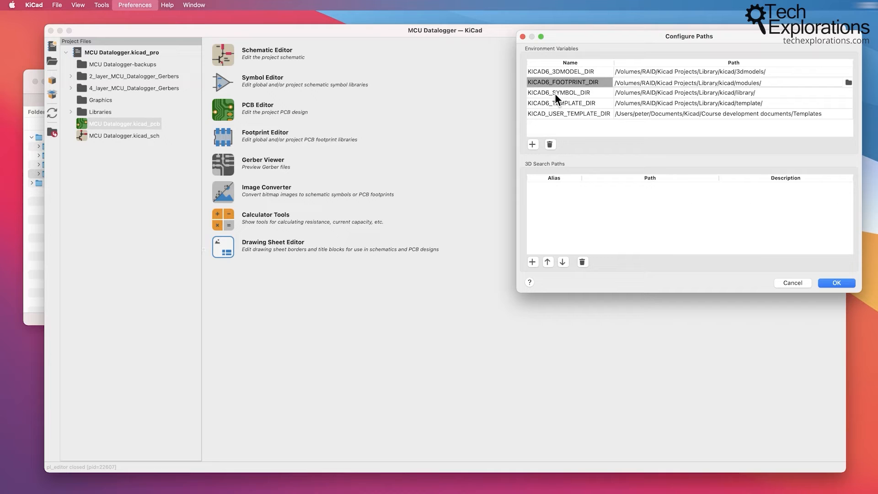
pyautogui.moveTo(773, 219)
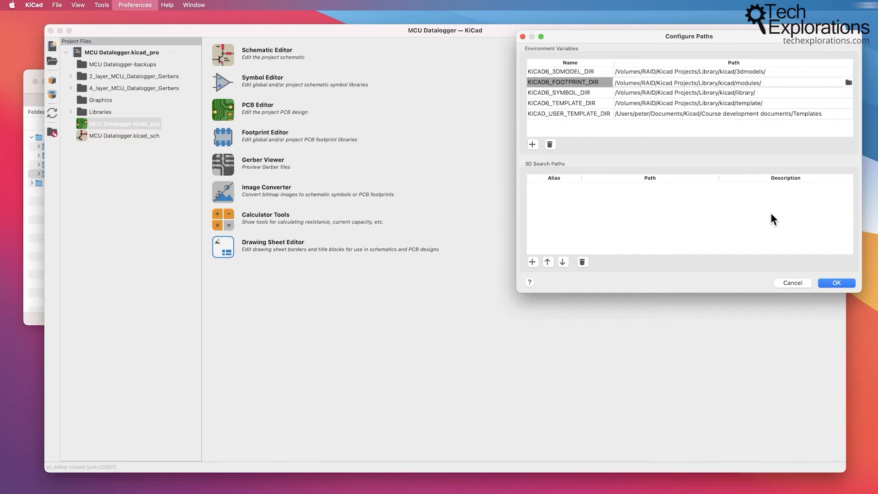
# Step: Close Configure Paths and show the project-specific symbol libraries with ${KIPRJMOD} paths
pyautogui.click(835, 283)
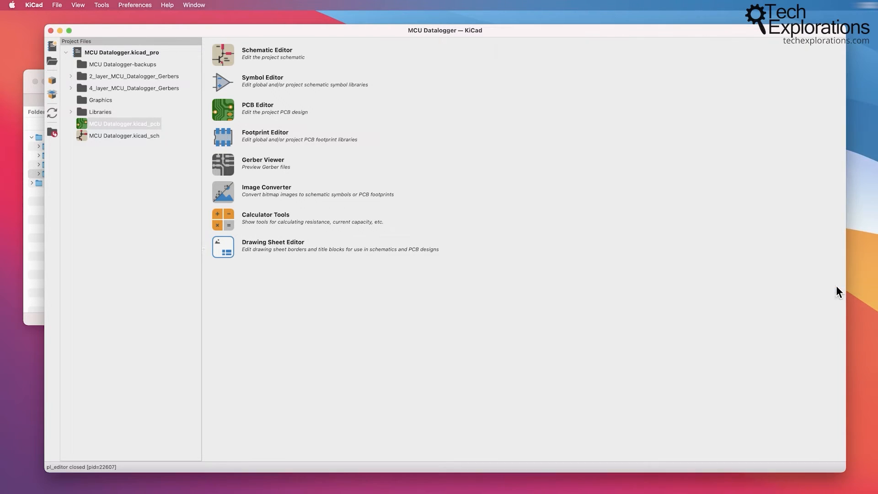
pyautogui.click(135, 5)
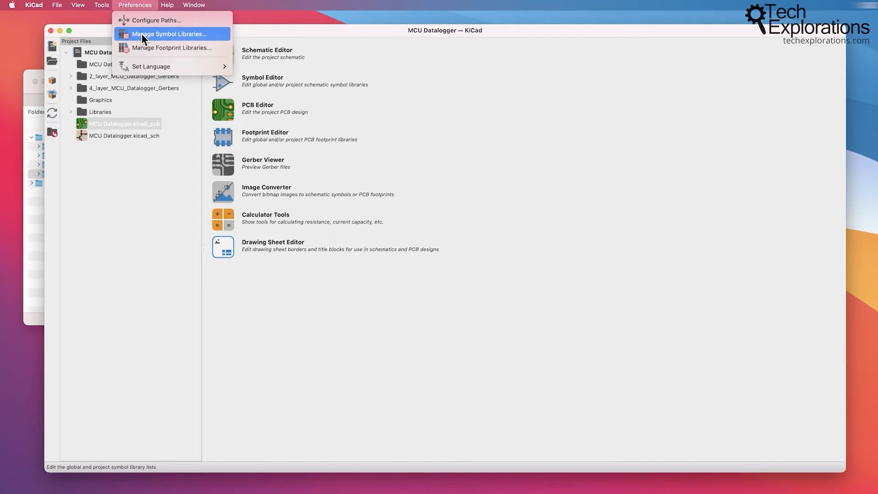
pyautogui.click(170, 34)
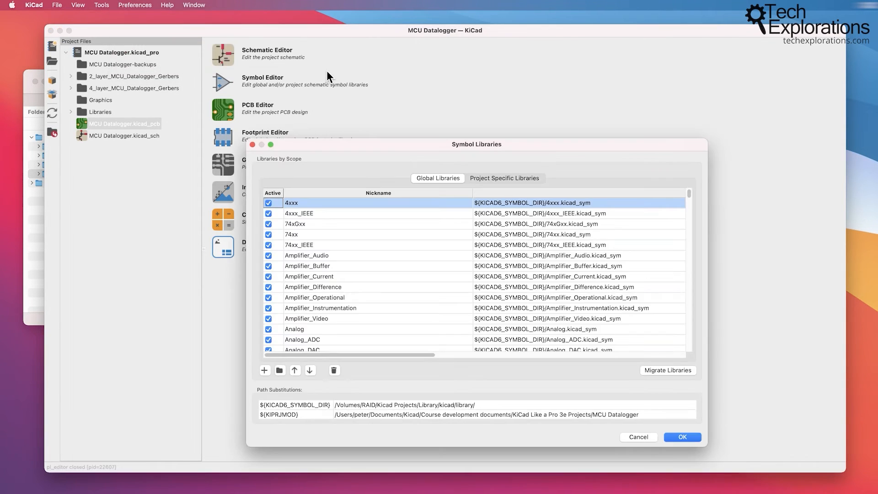
pyautogui.moveTo(530, 212)
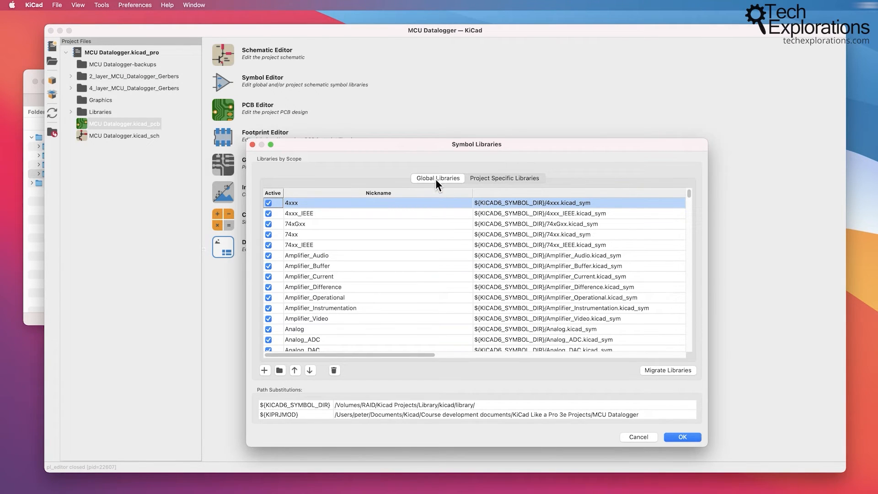
pyautogui.moveTo(493, 211)
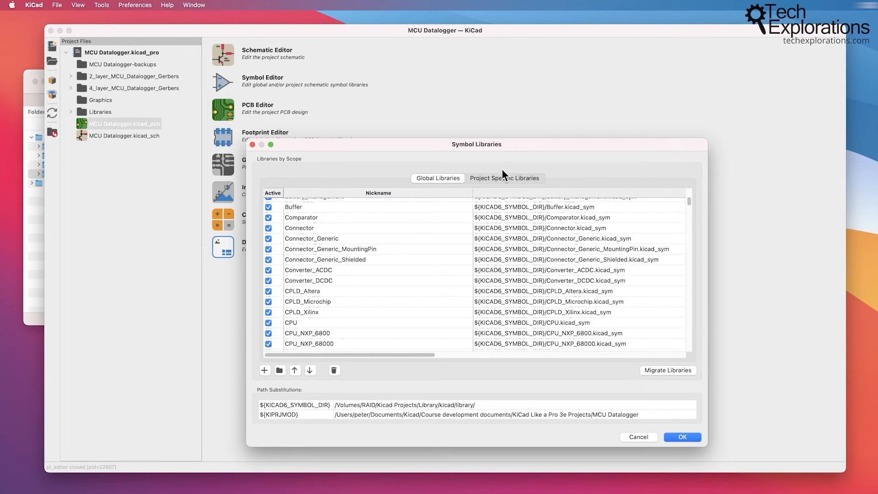
pyautogui.click(503, 178)
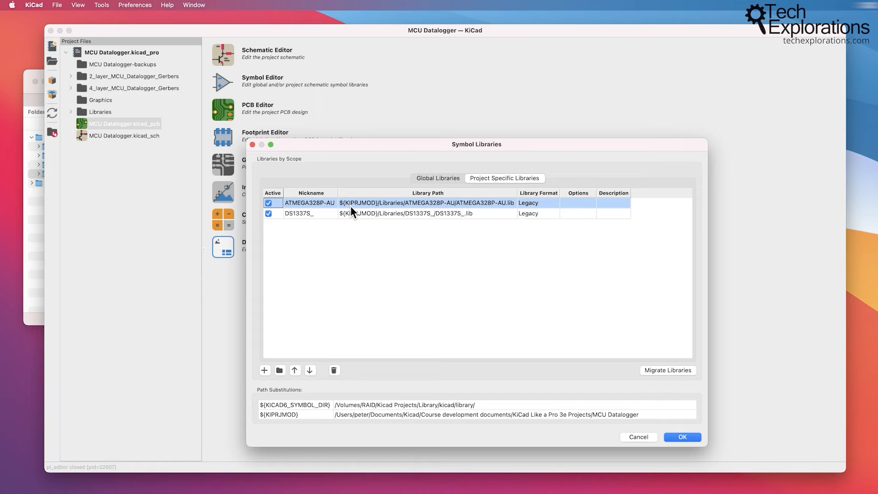
pyautogui.moveTo(376, 211)
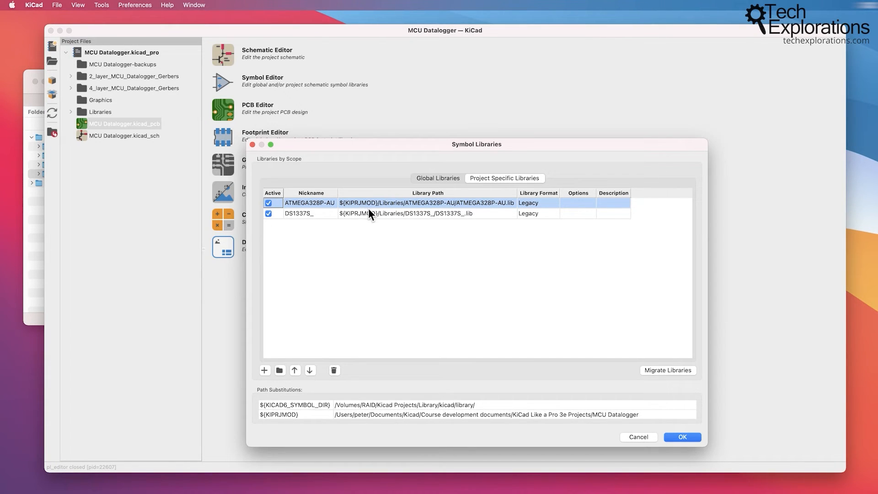
pyautogui.moveTo(354, 208)
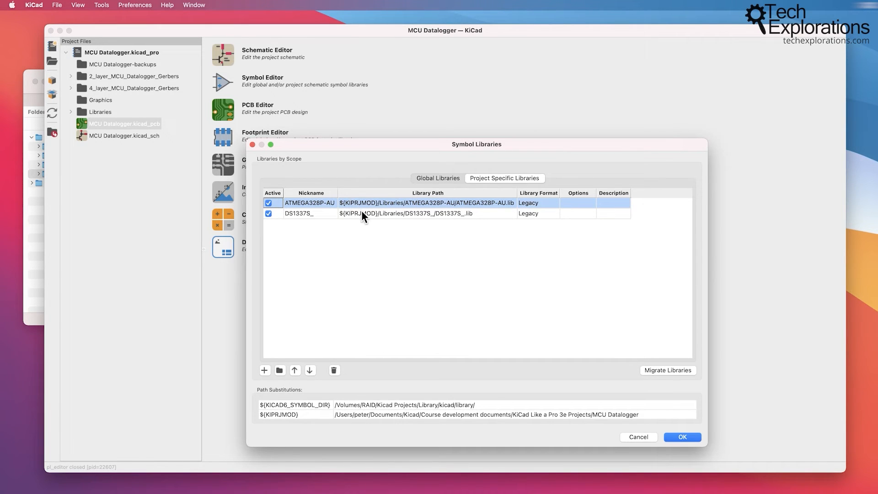
pyautogui.moveTo(388, 232)
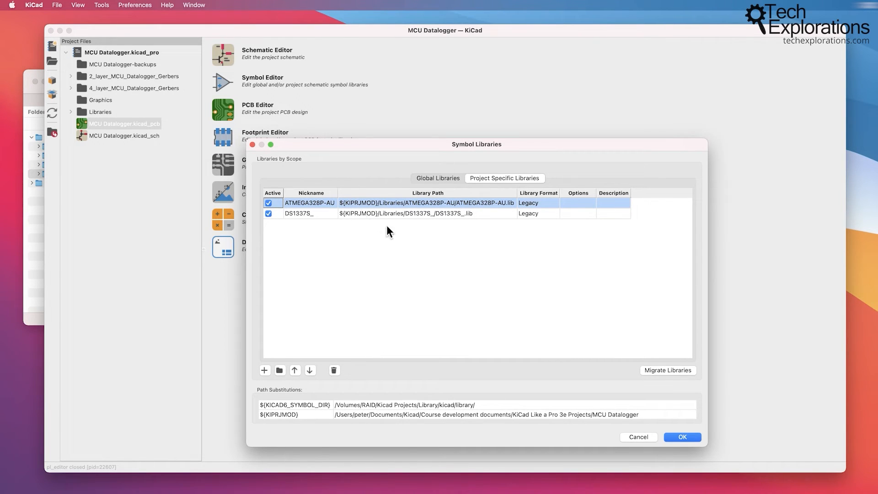
pyautogui.moveTo(385, 208)
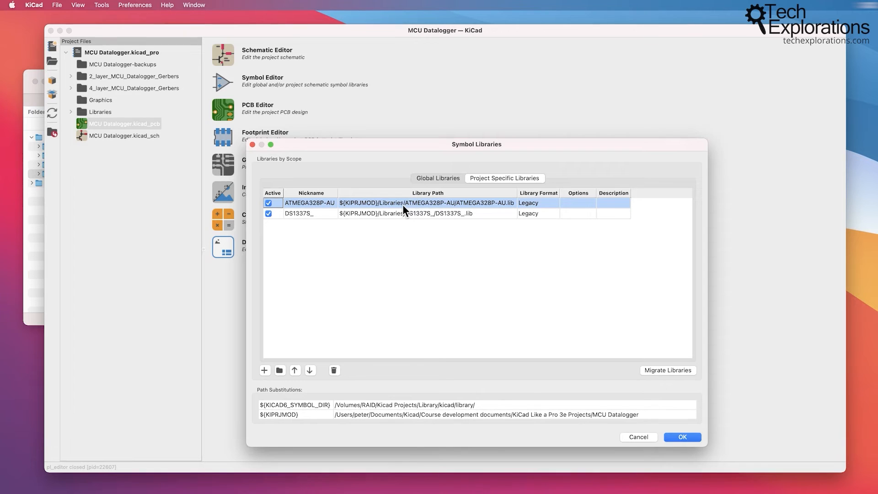
pyautogui.moveTo(407, 211)
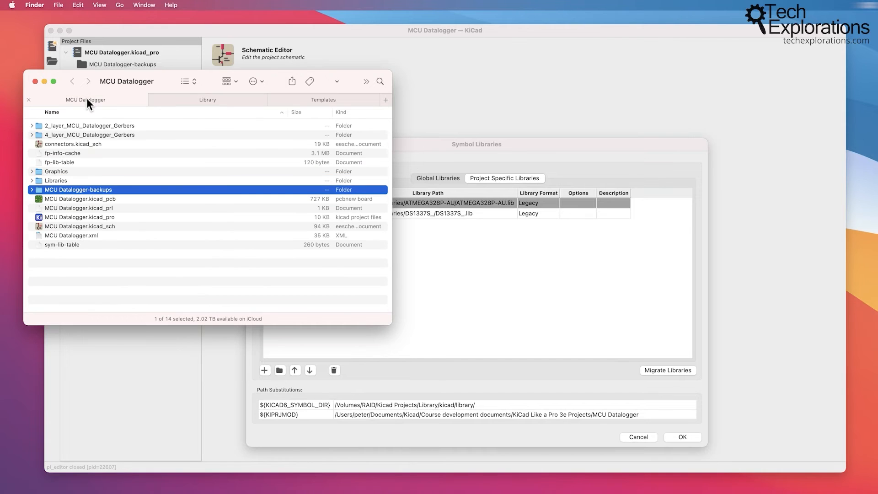
# Step: Browse the project's Libraries folder, its ATMega328P symbol and DS1337S_.step files, then reselect Libraries
pyautogui.click(32, 180)
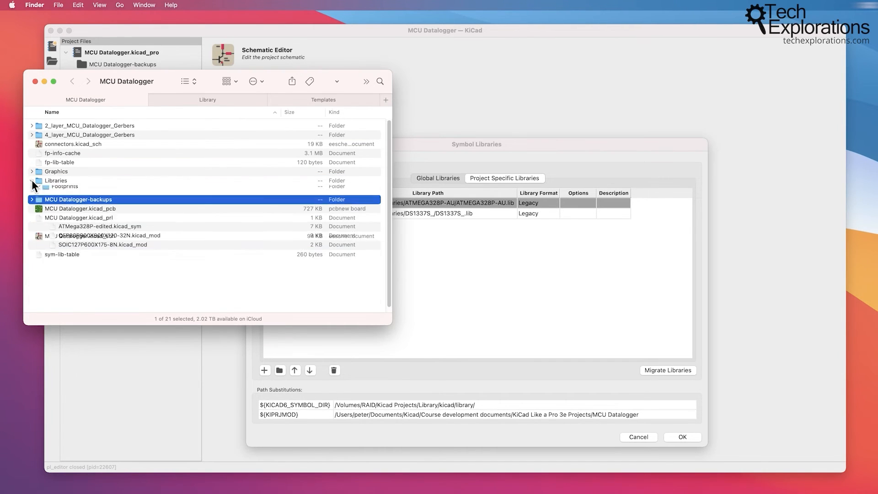
pyautogui.click(32, 180)
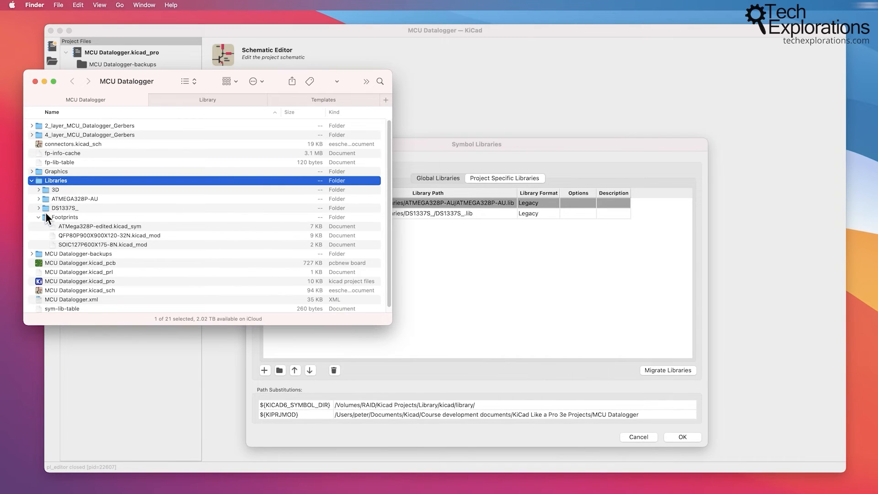
pyautogui.moveTo(68, 201)
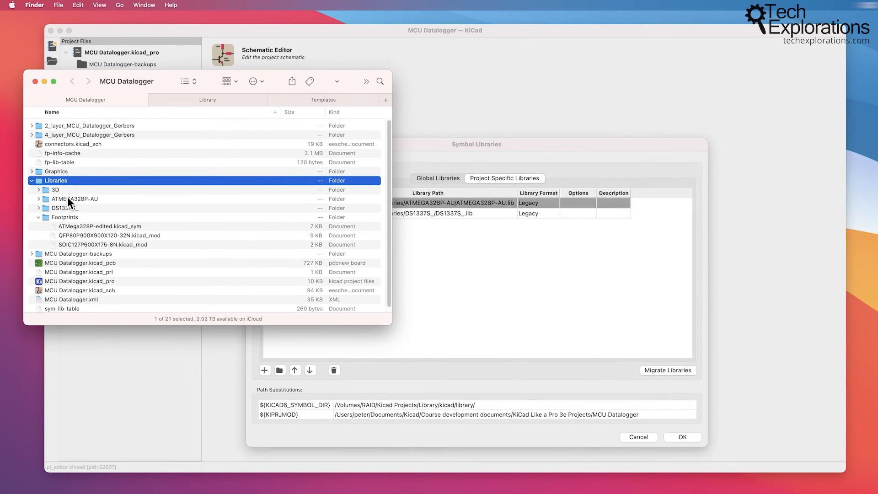
pyautogui.click(99, 226)
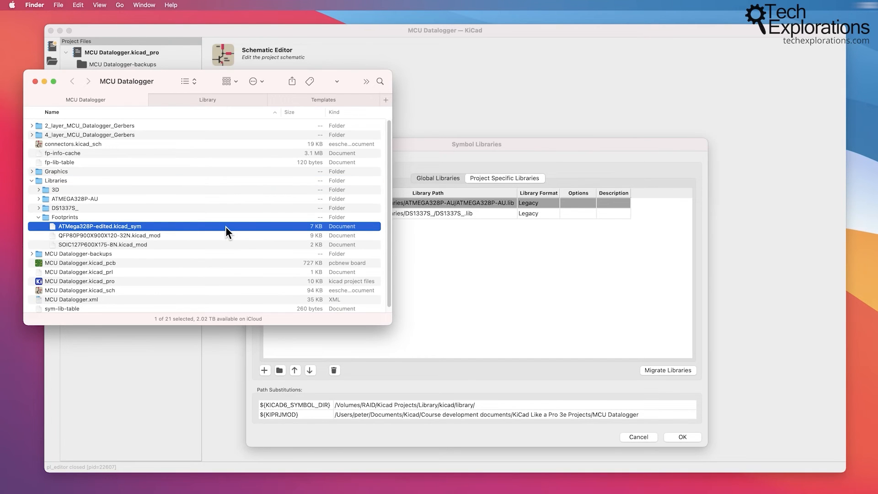
pyautogui.click(40, 207)
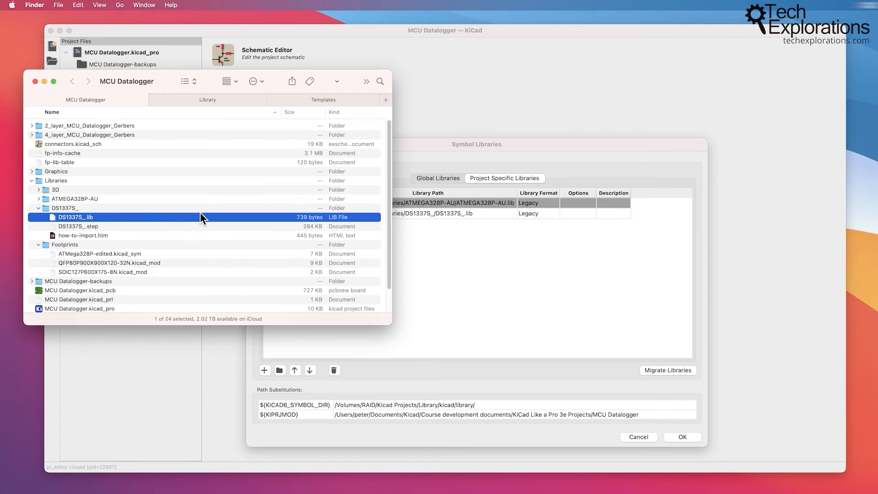
pyautogui.click(79, 226)
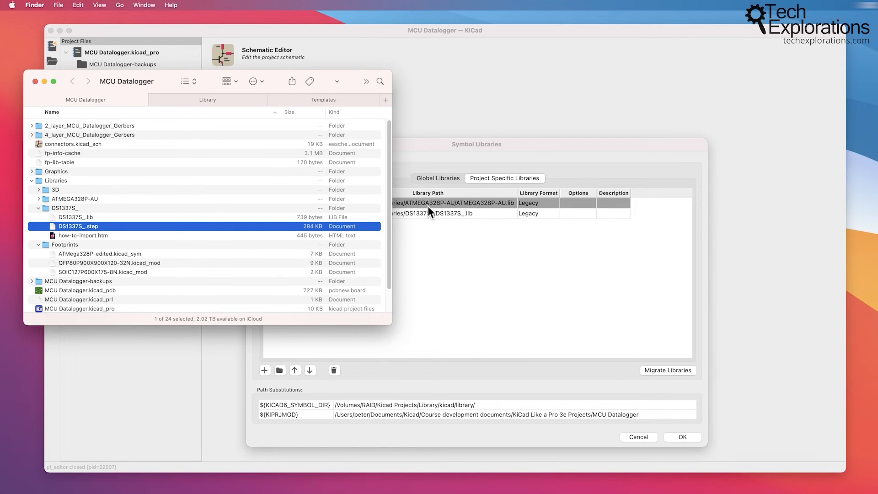
pyautogui.moveTo(297, 213)
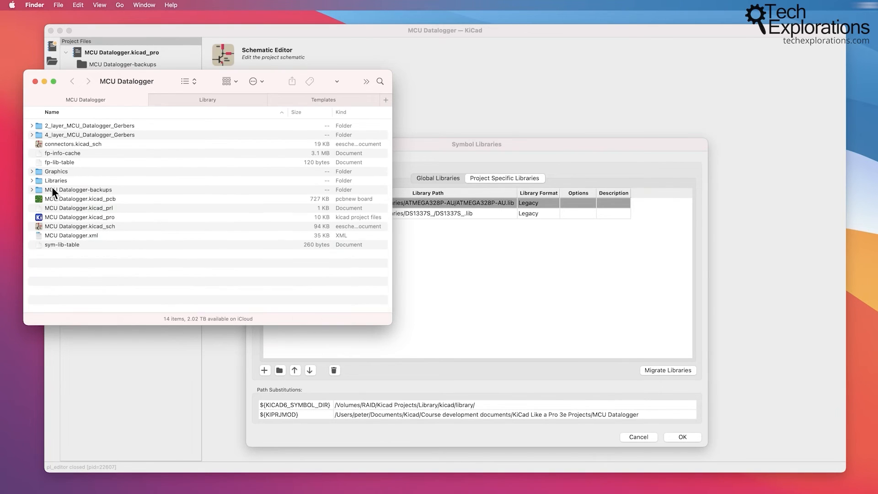
pyautogui.click(56, 180)
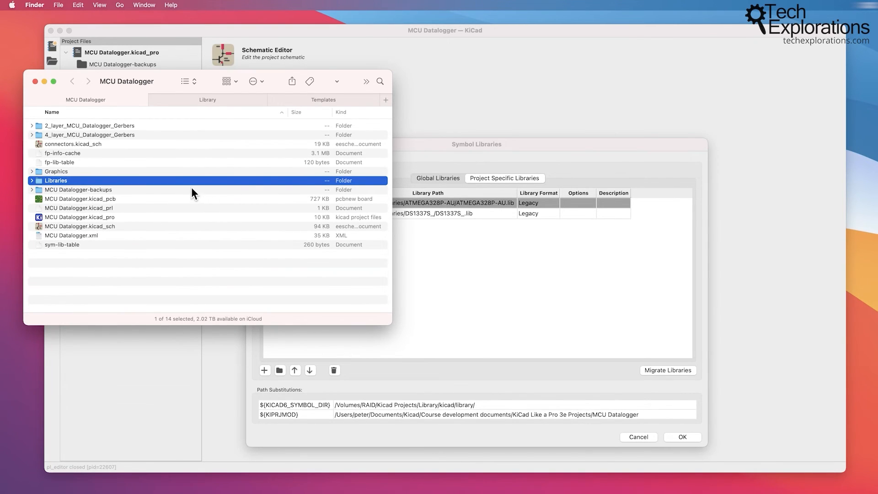
pyautogui.moveTo(172, 105)
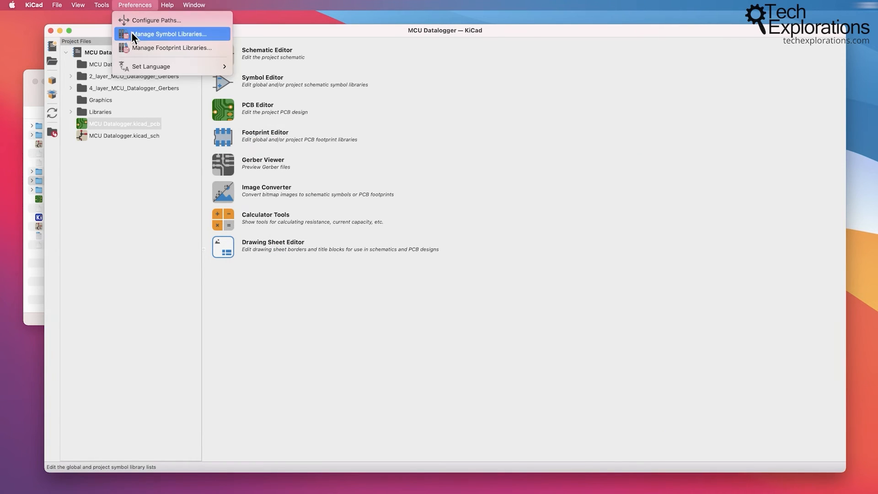
# Step: Check the footprint library list, then reopen Configure Paths on the KICAD6_SYMBOL_DIR entry
pyautogui.click(171, 47)
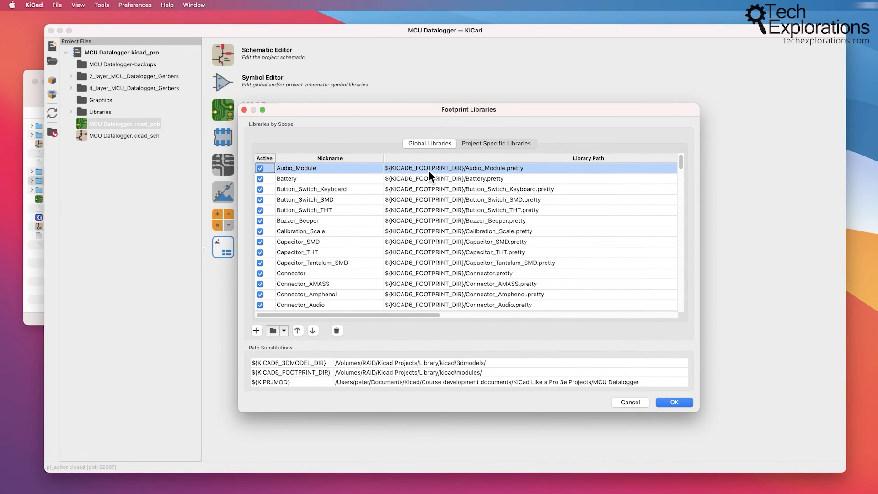
pyautogui.moveTo(263, 128)
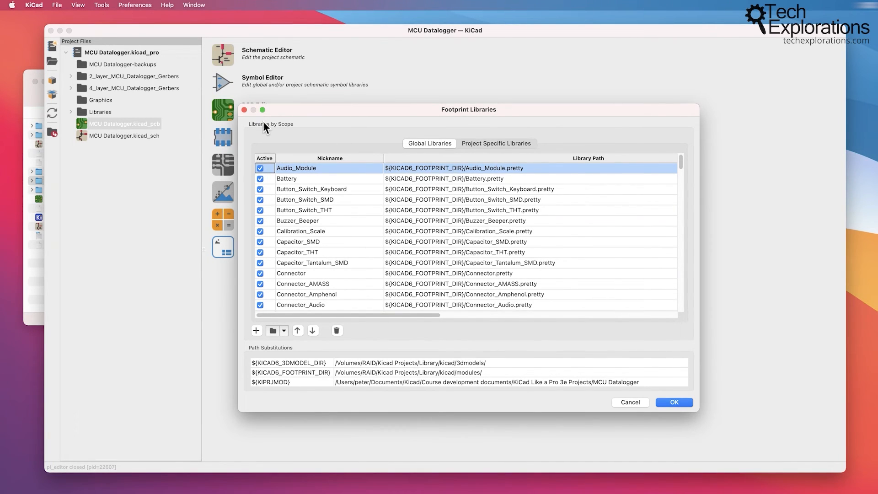
pyautogui.click(674, 402)
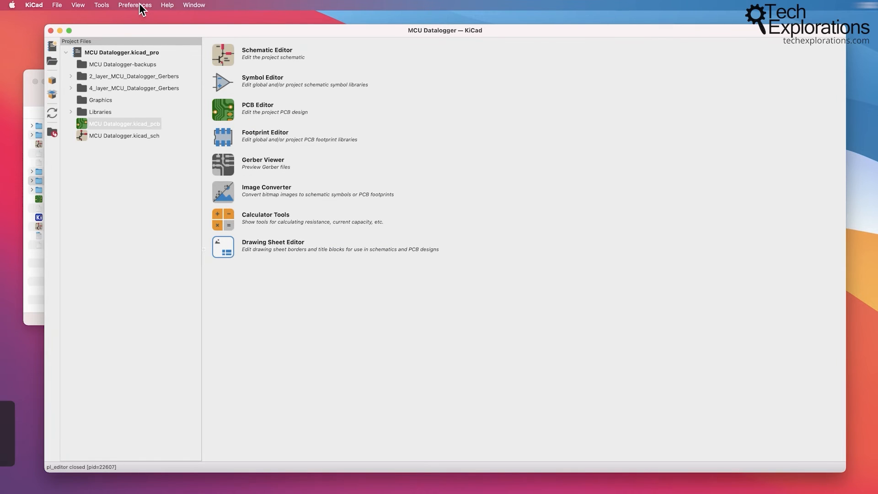
pyautogui.click(134, 4)
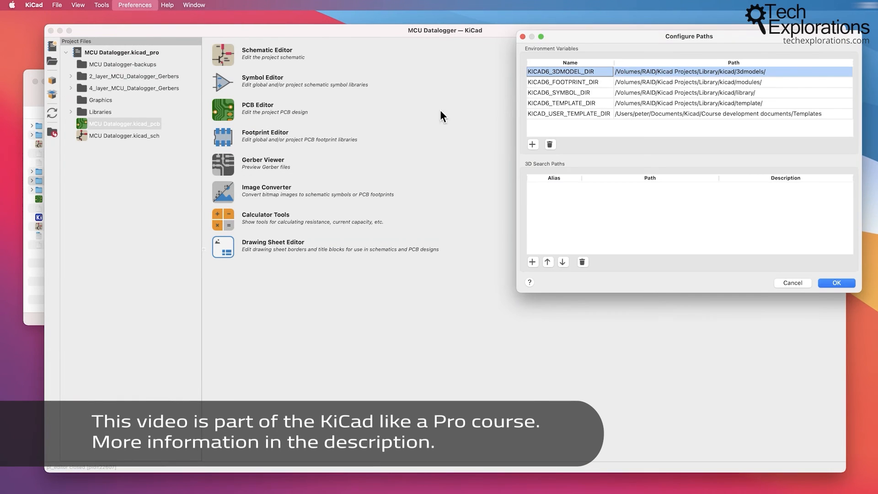
pyautogui.moveTo(664, 51)
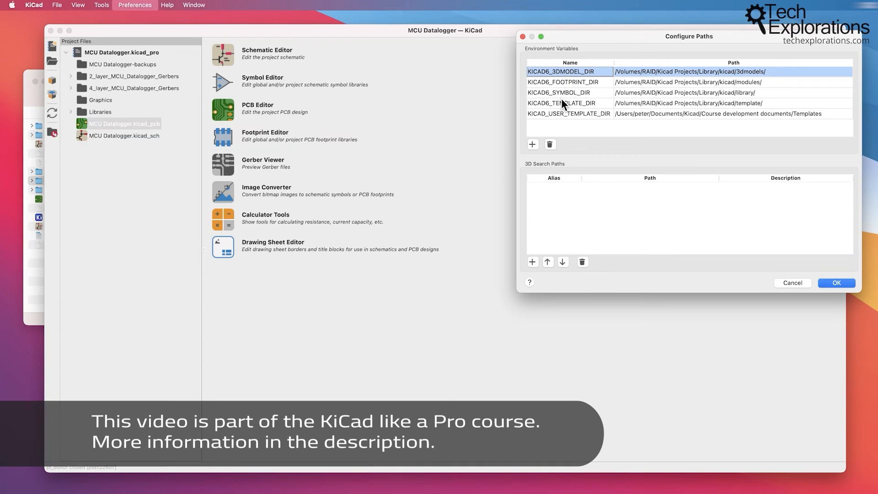
pyautogui.click(569, 93)
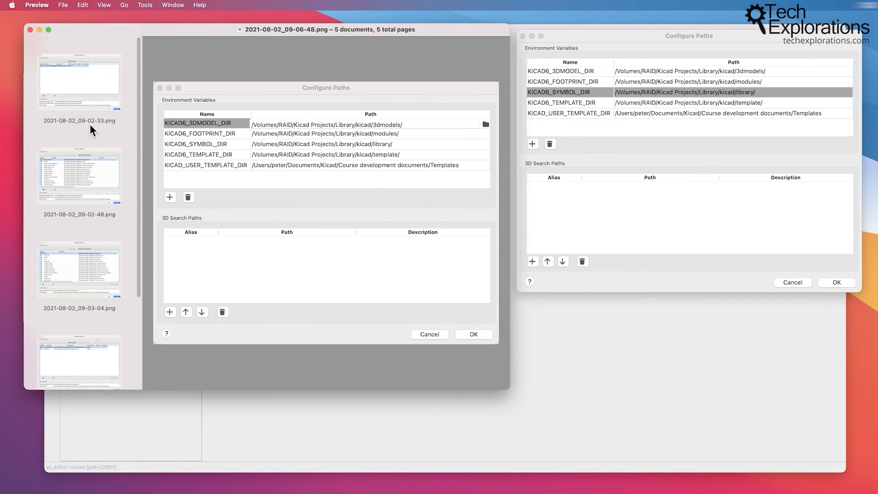
# Step: View the footprint-library screenshot in Preview, then confirm Configure Paths unchanged with OK
pyautogui.click(78, 82)
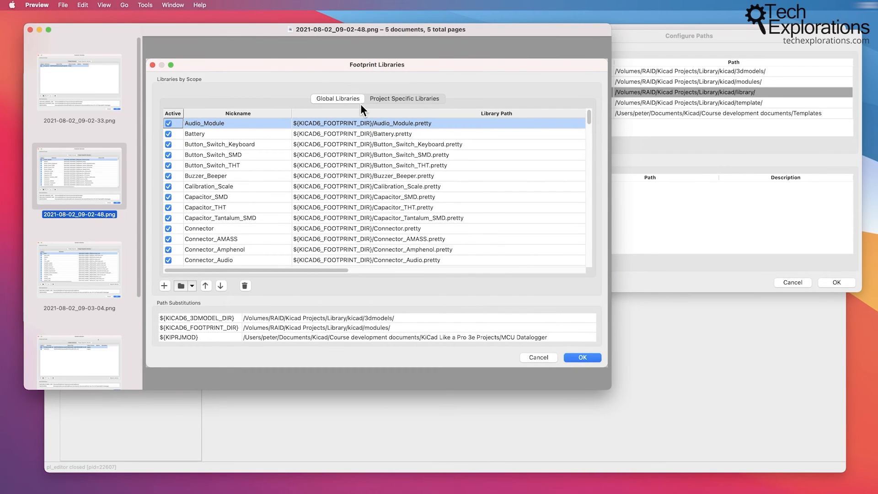
pyautogui.moveTo(306, 128)
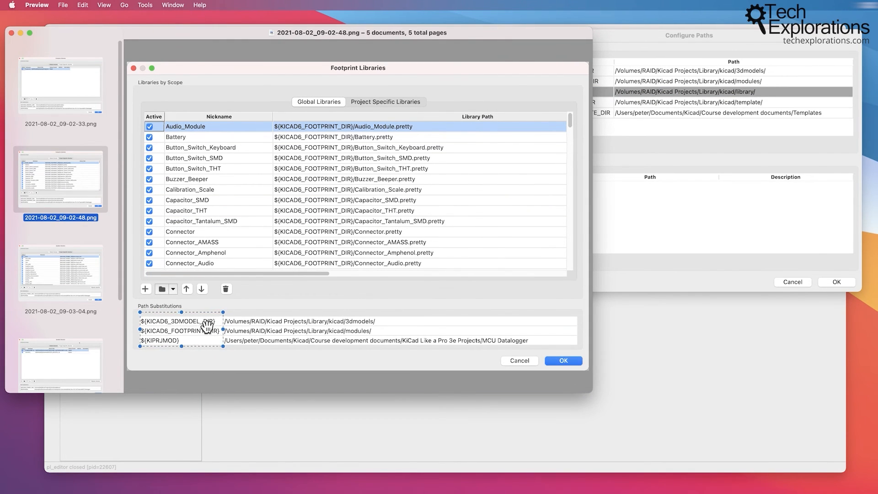
pyautogui.moveTo(295, 314)
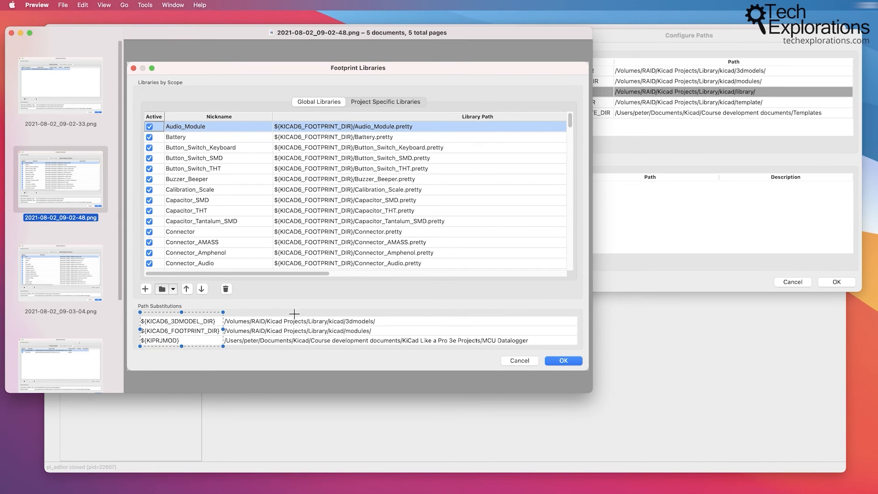
pyautogui.scroll(-3)
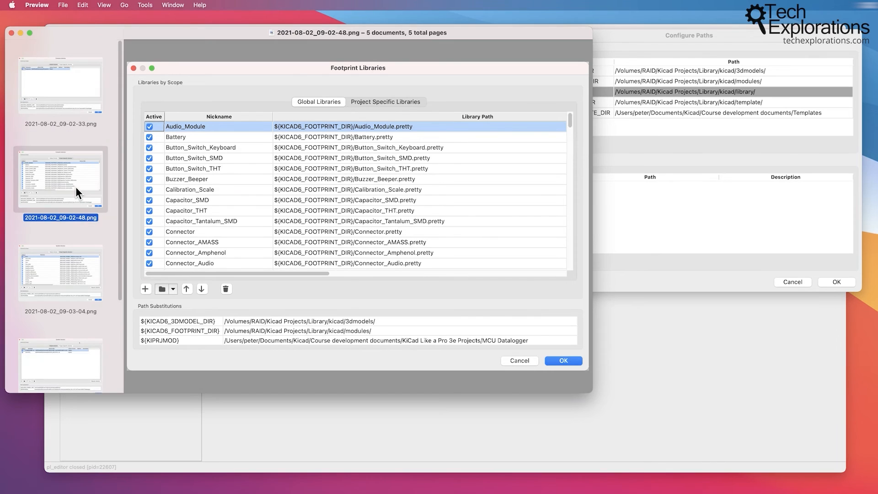
pyautogui.moveTo(557, 340)
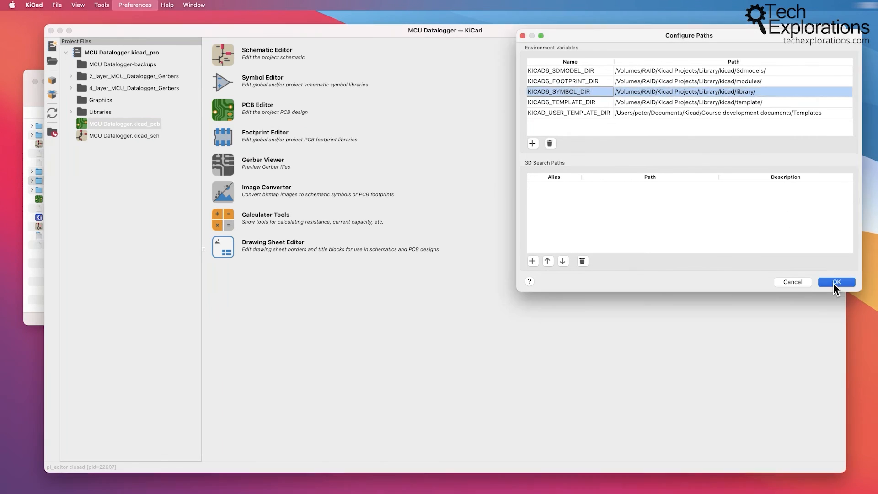
pyautogui.click(835, 282)
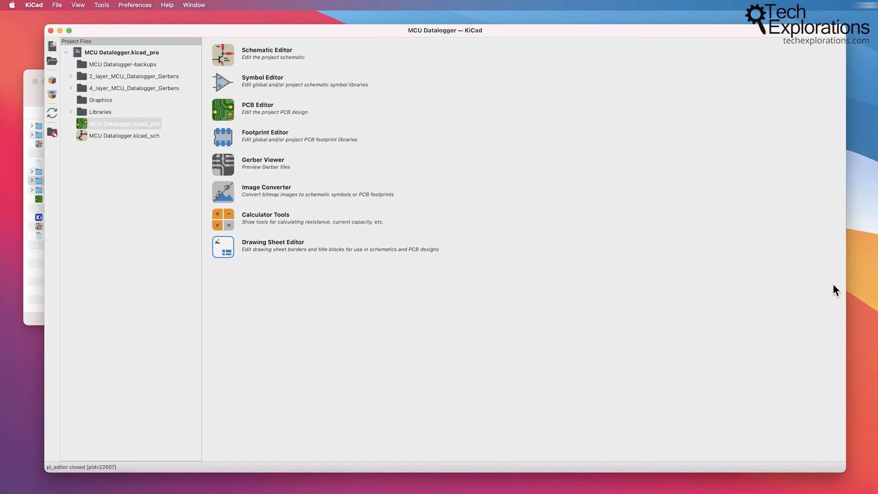